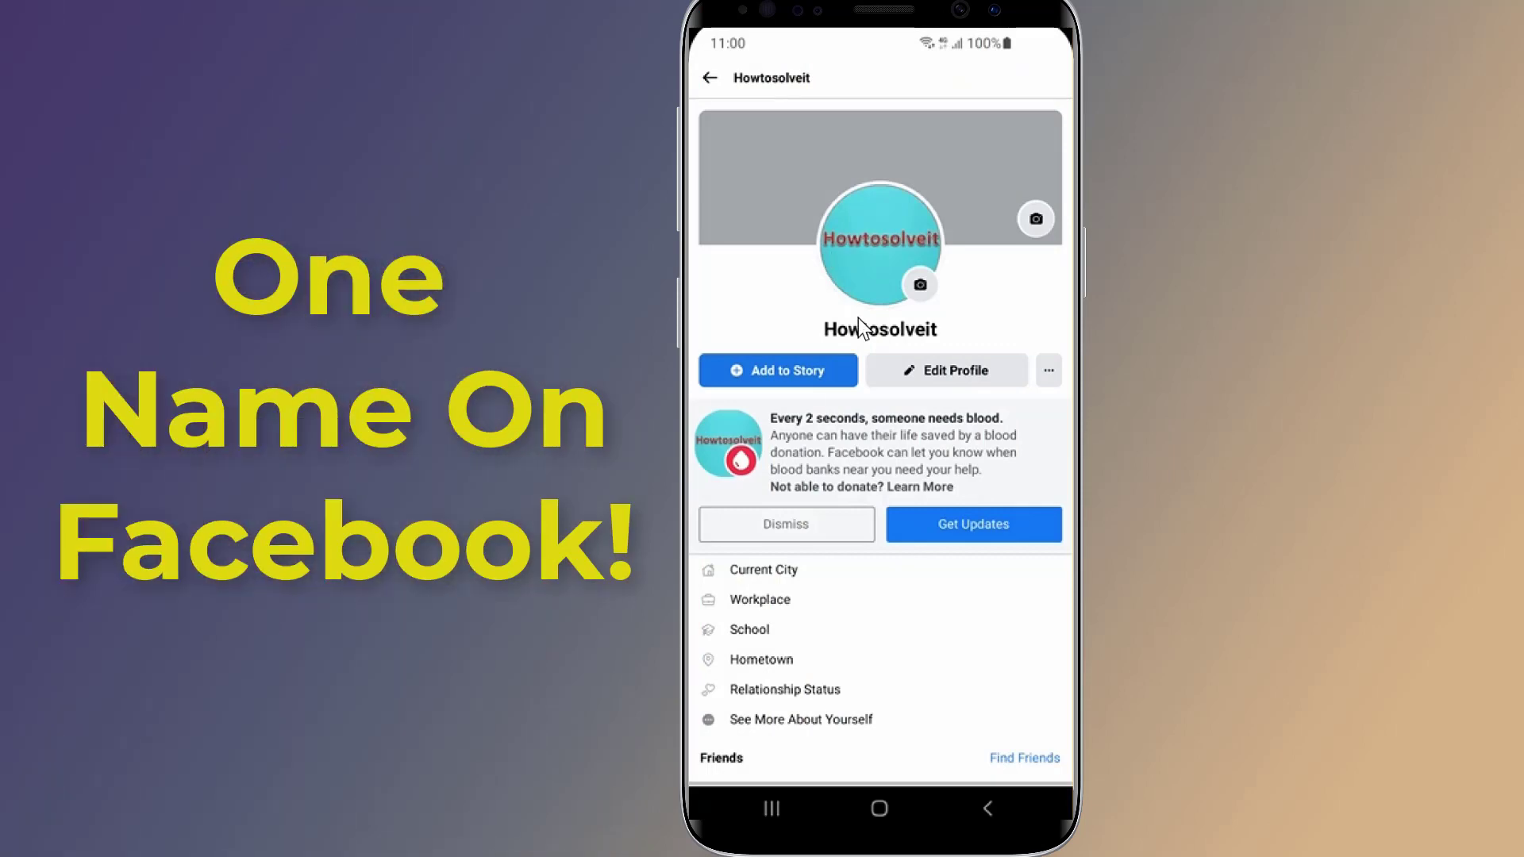
pyautogui.moveTo(854, 340)
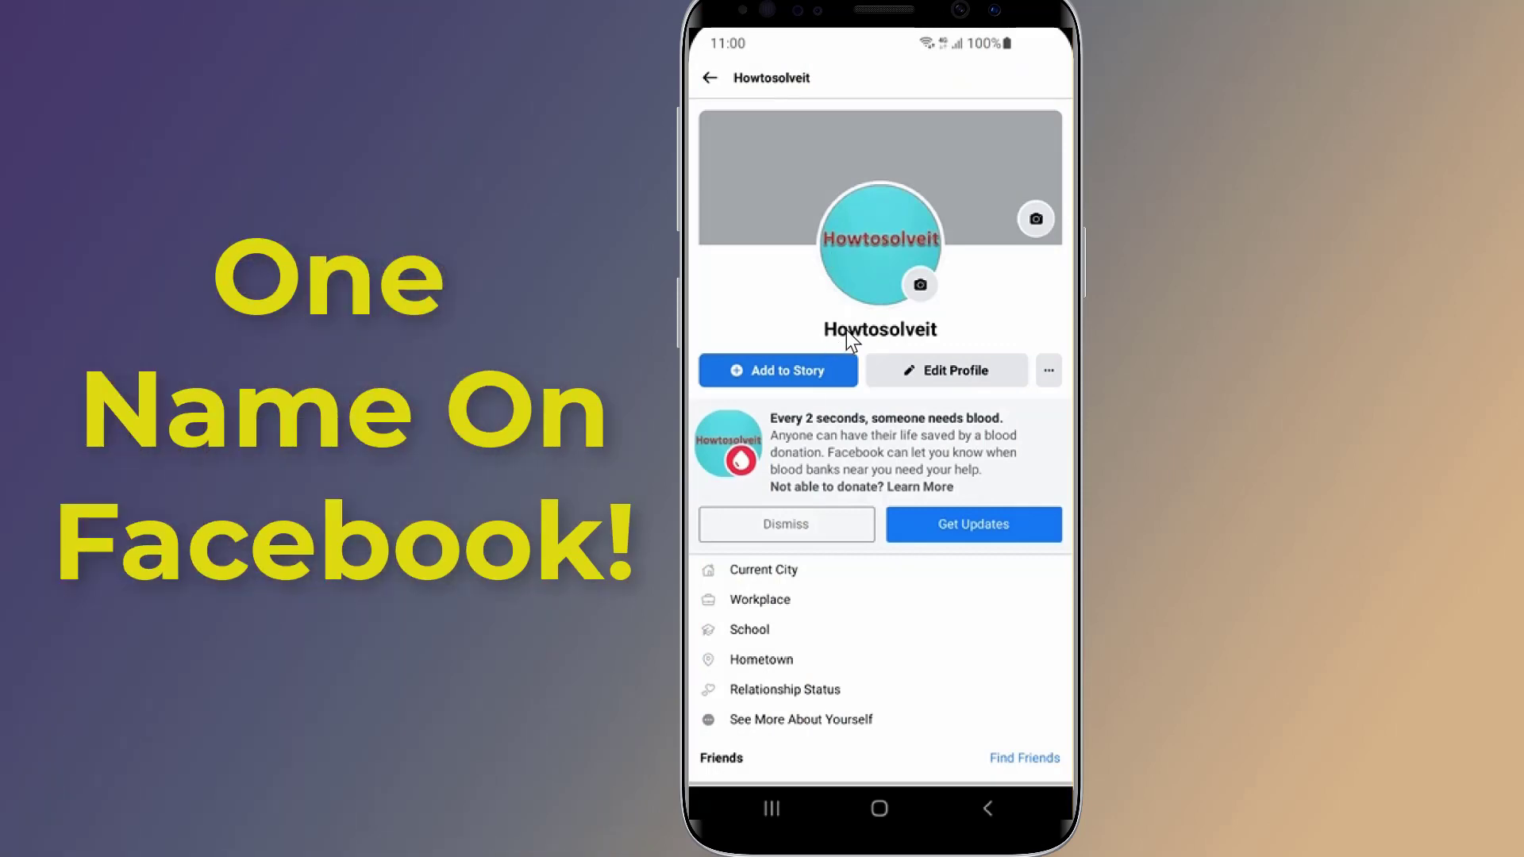
pyautogui.moveTo(946, 340)
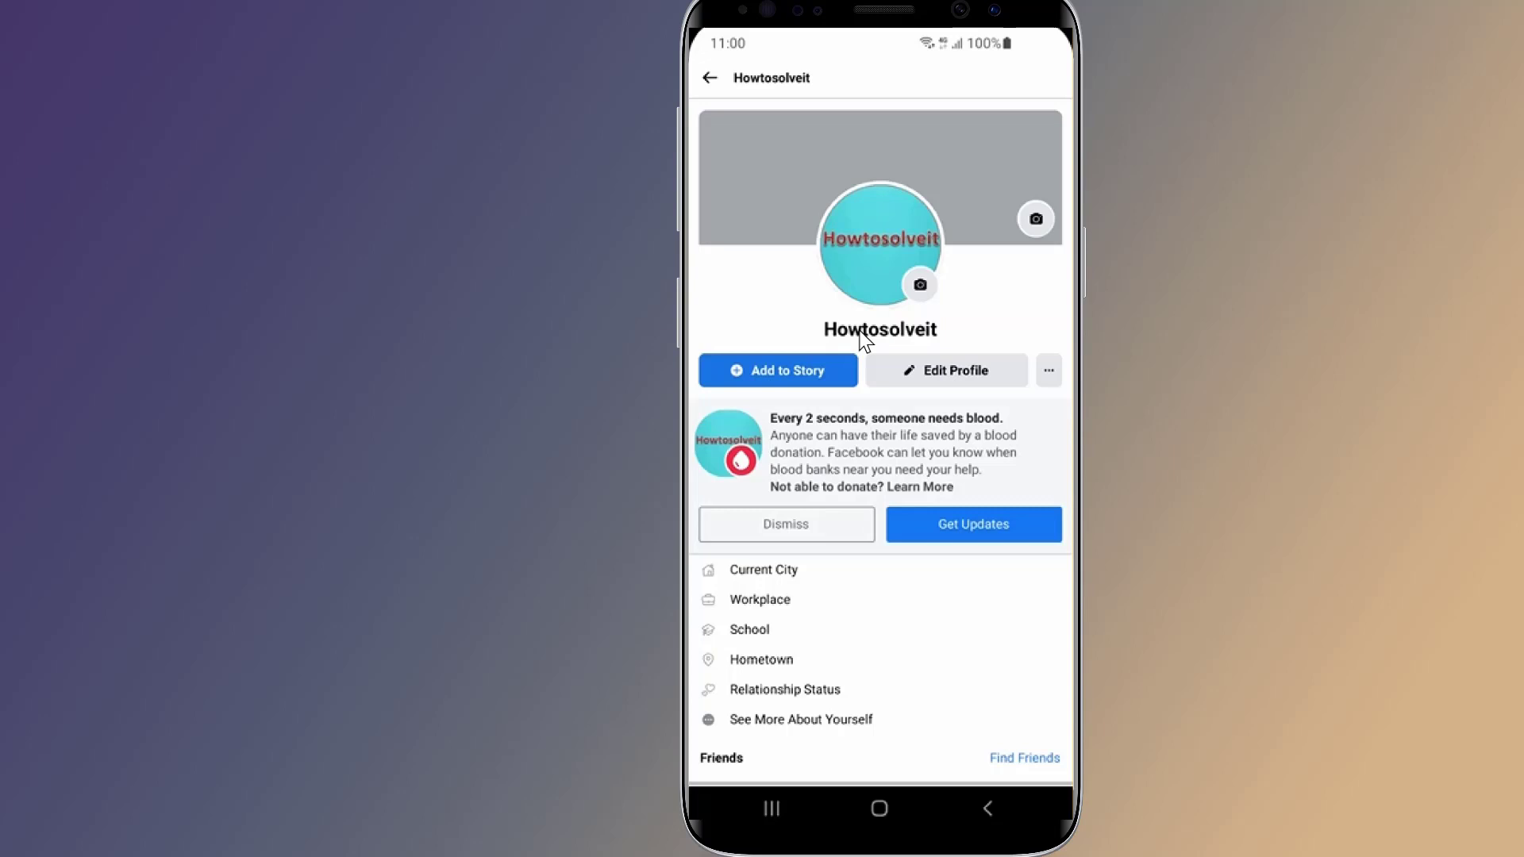
pyautogui.moveTo(924, 590)
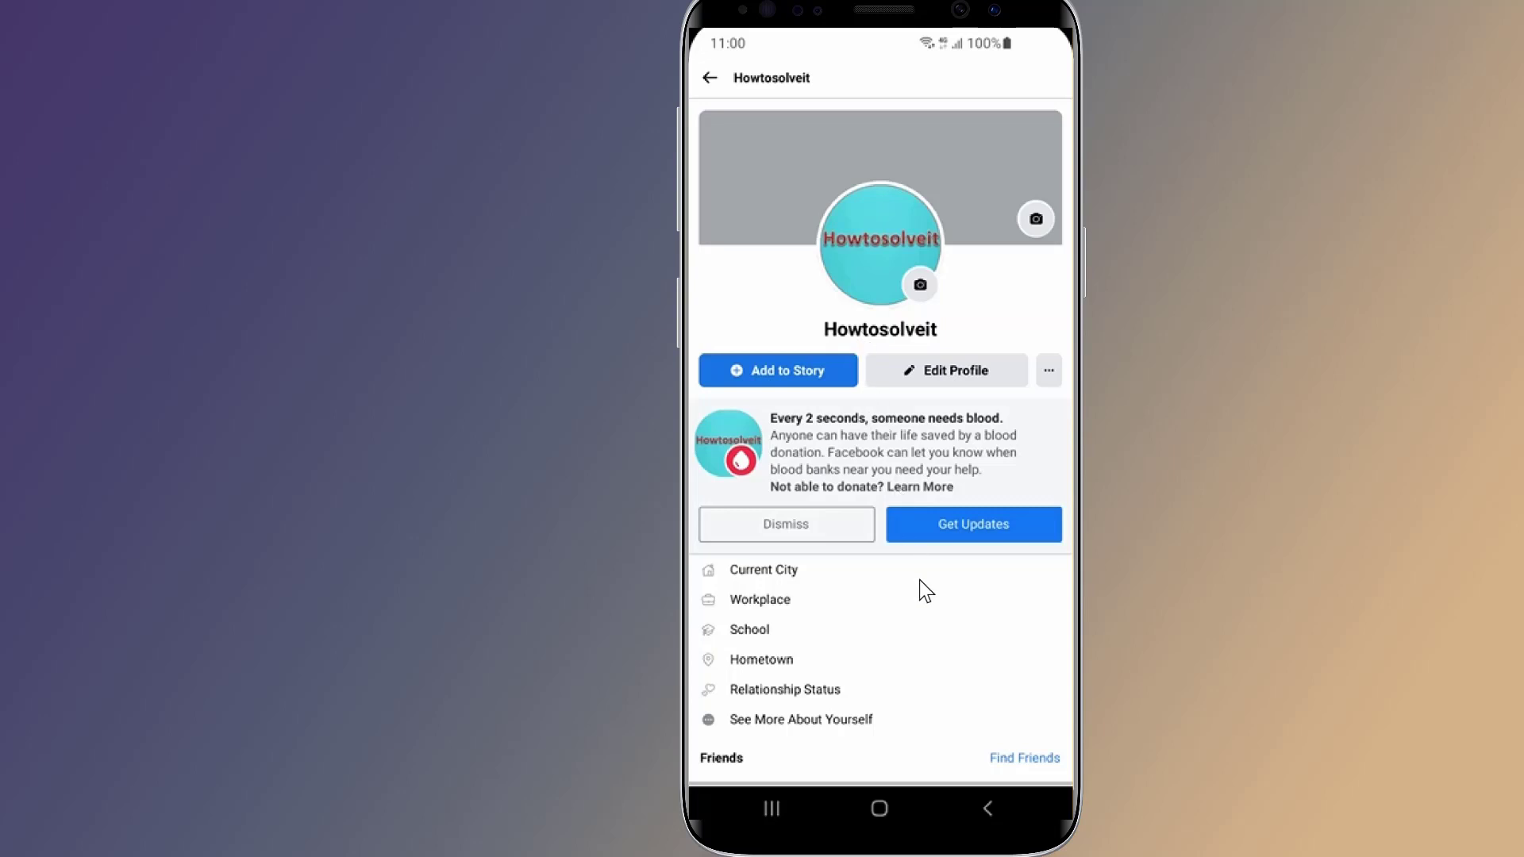
pyautogui.moveTo(909, 789)
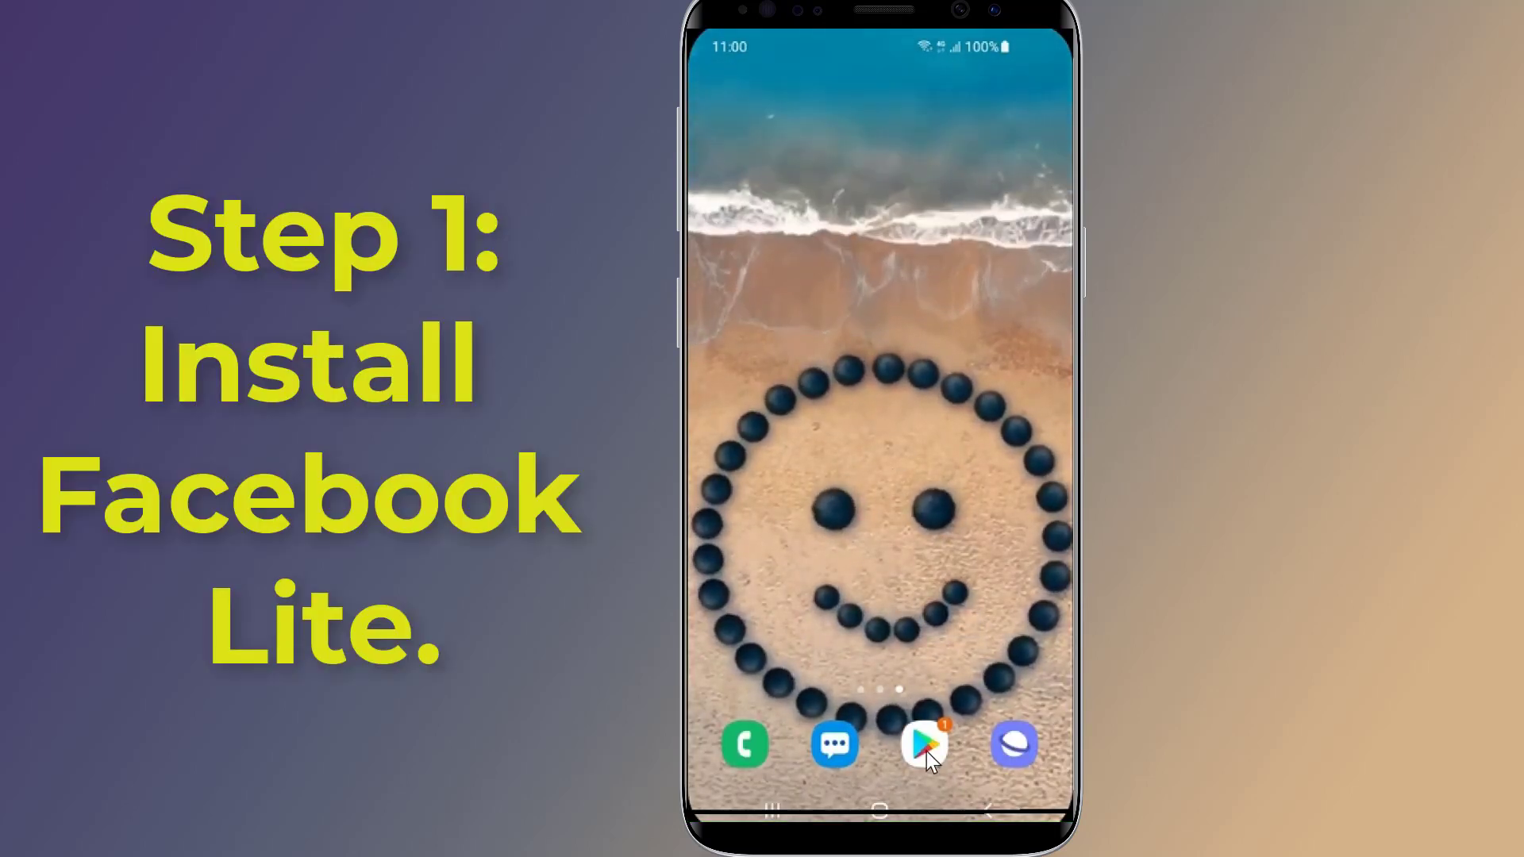
# Step: Install Facebook Lite from its Google Play Store page
pyautogui.click(921, 746)
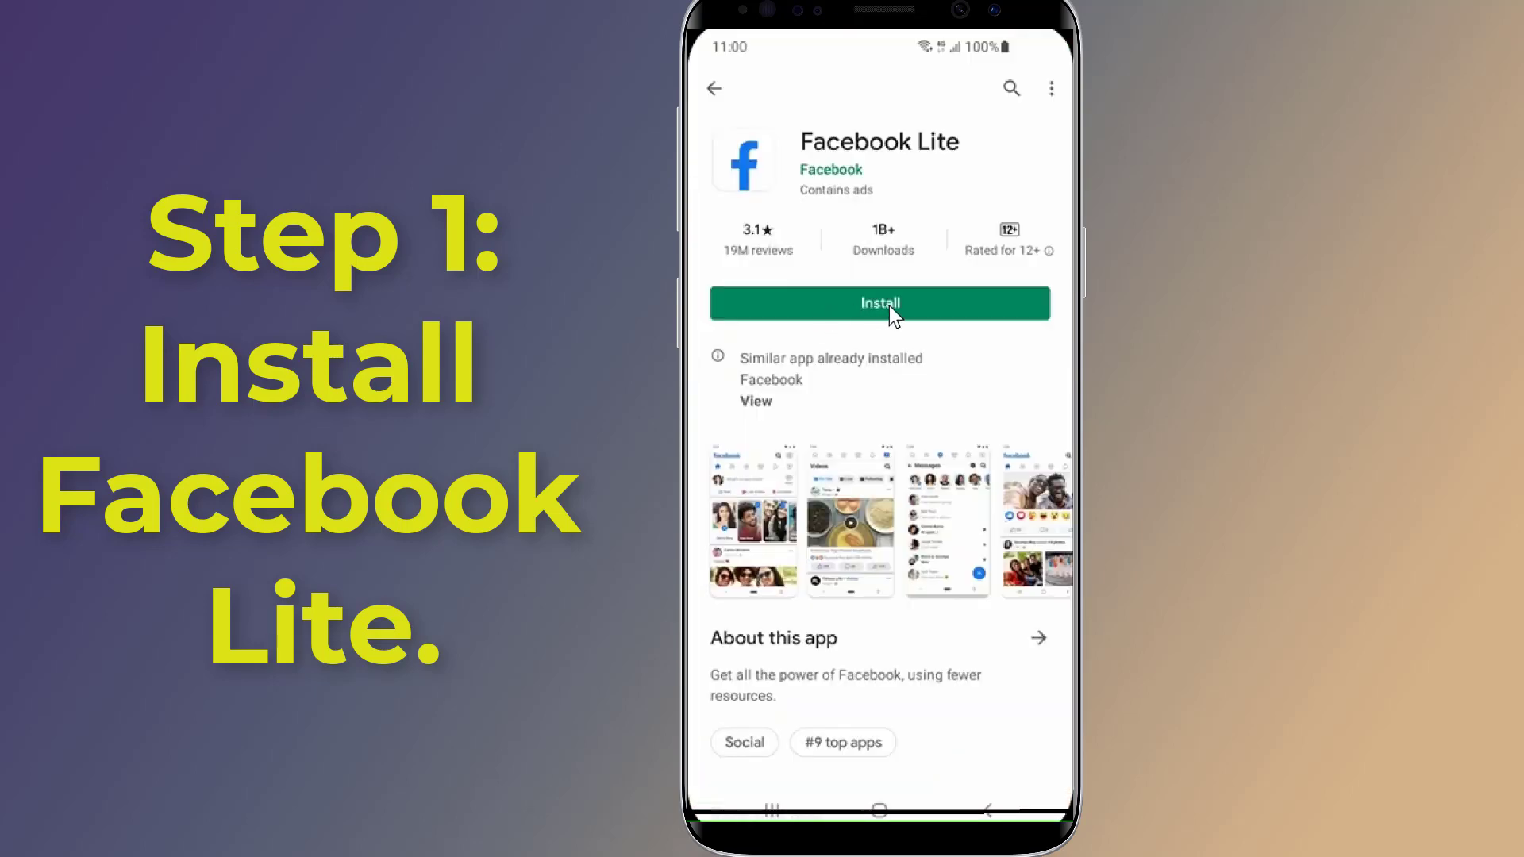
pyautogui.click(878, 301)
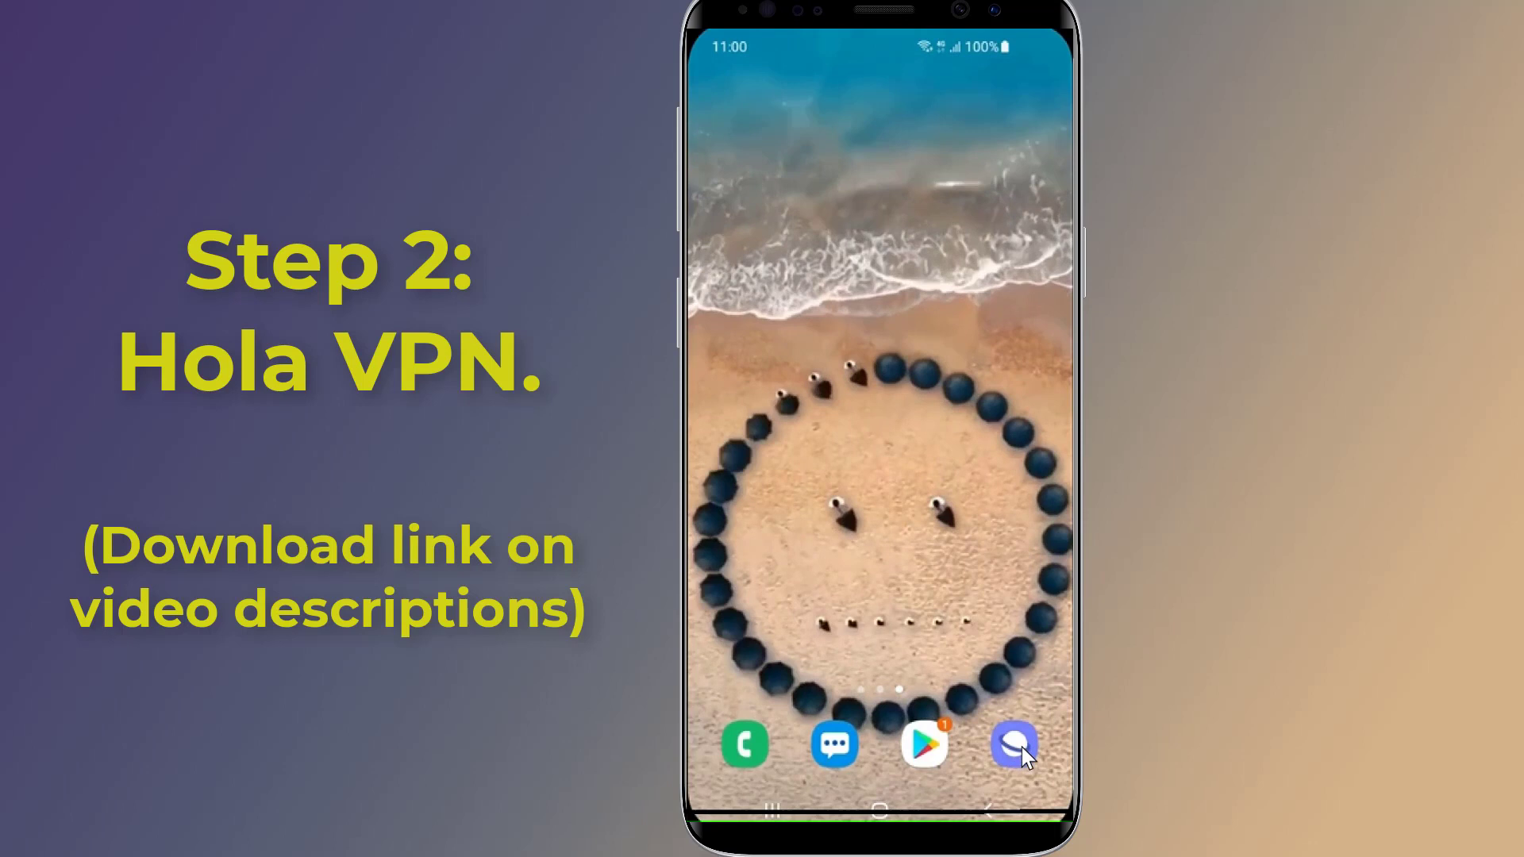
# Step: Download the Hola Free VPN Proxy Unblocker APK from apkpure in Samsung Internet and install it
pyautogui.click(1012, 743)
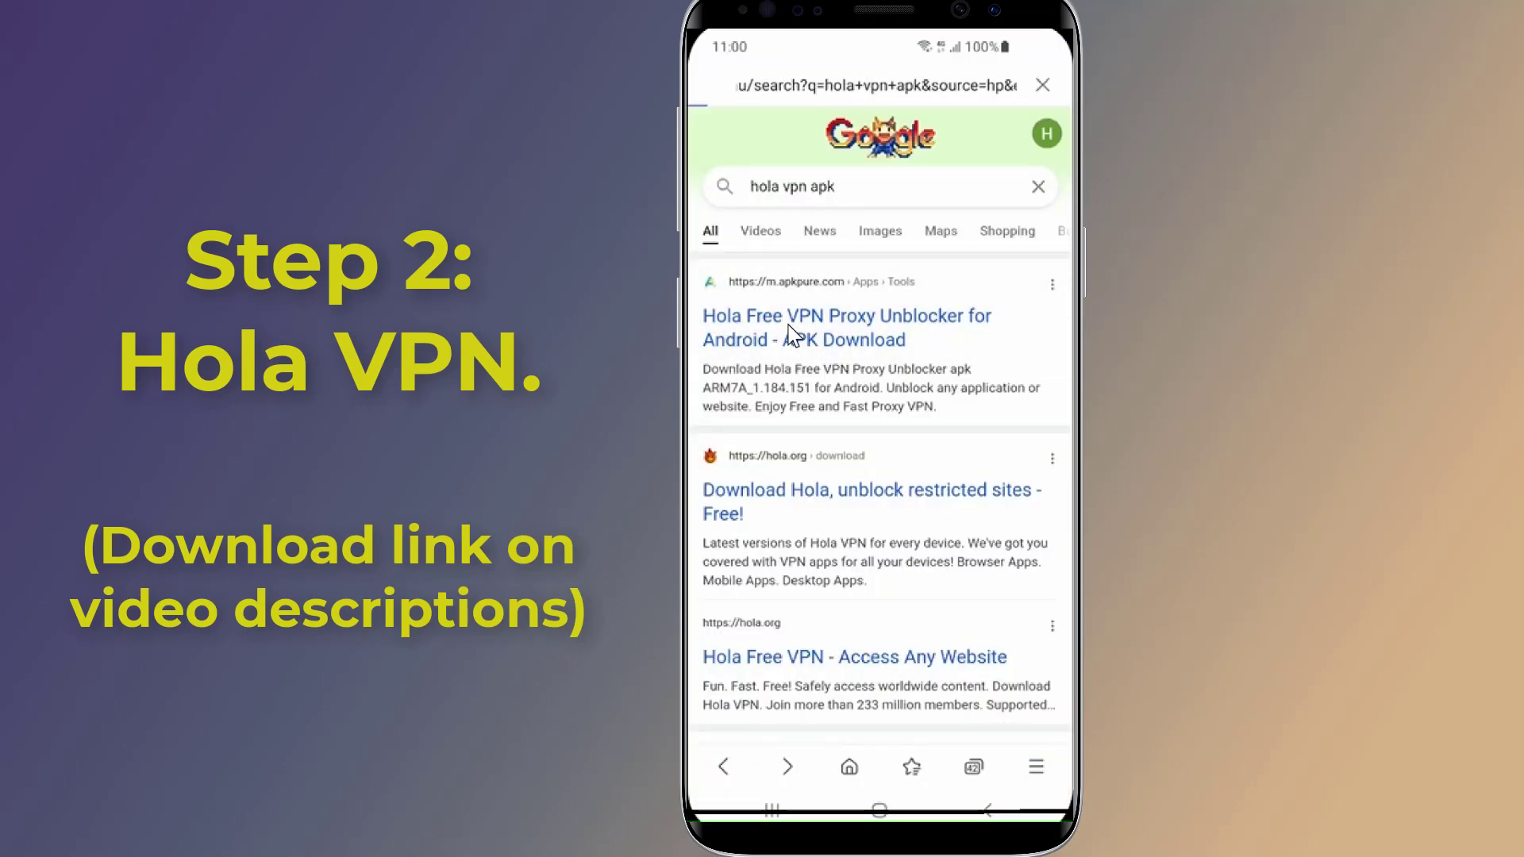
pyautogui.click(847, 327)
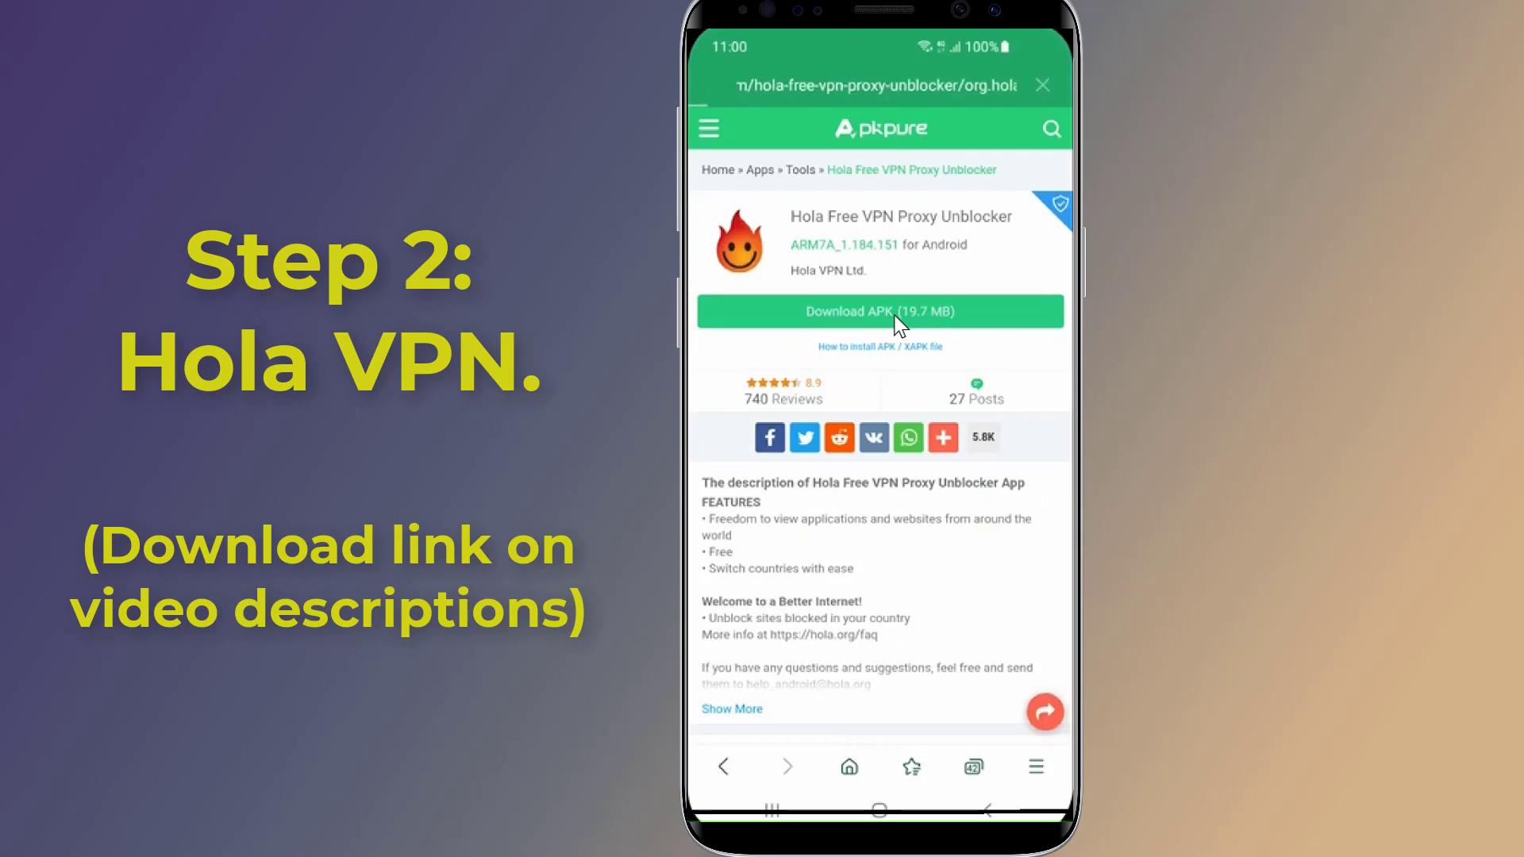
pyautogui.click(879, 311)
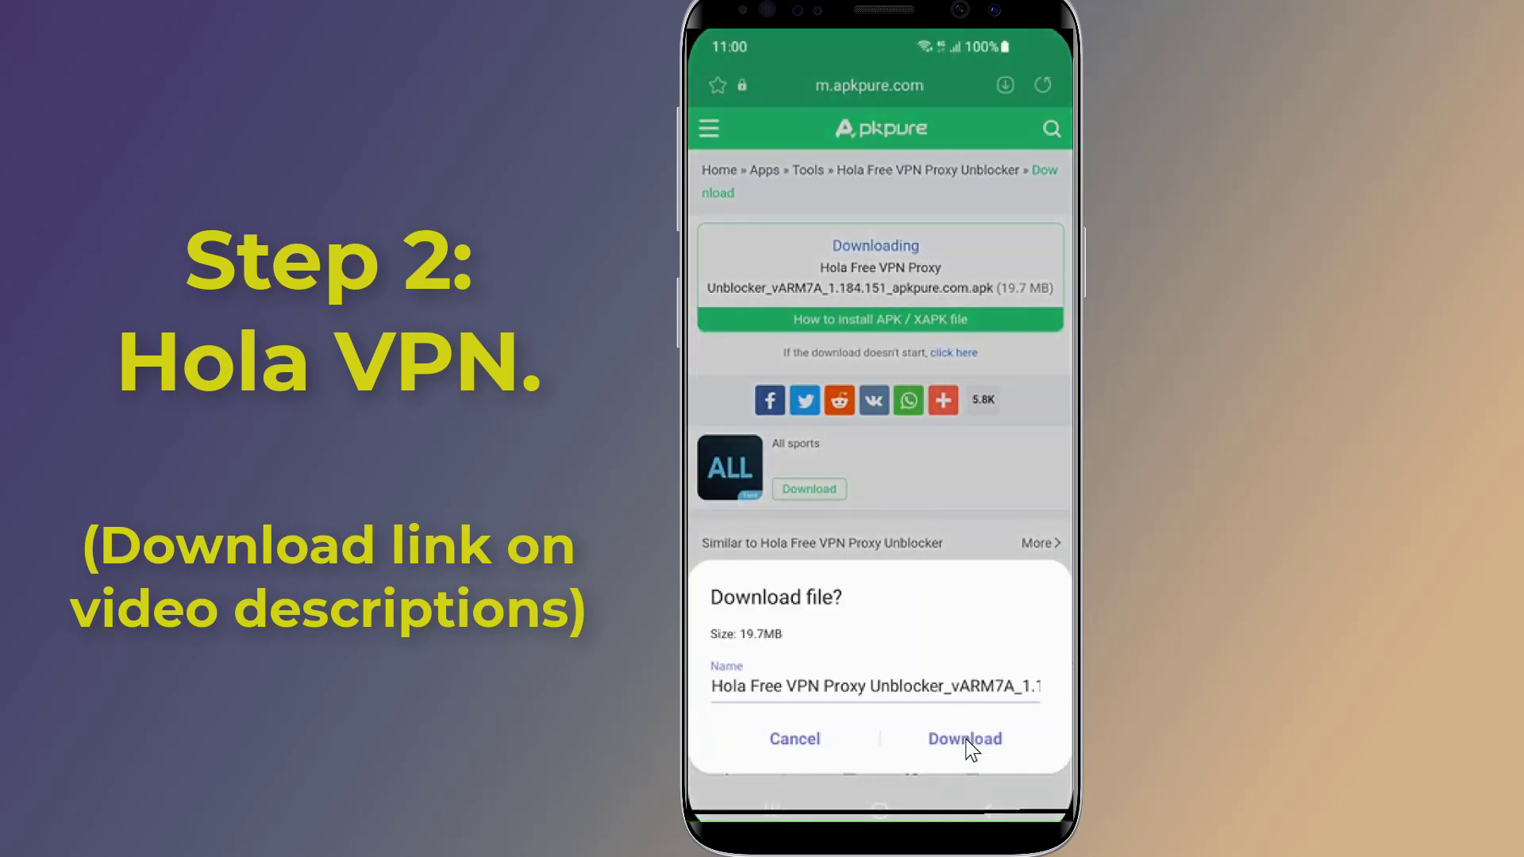
pyautogui.click(964, 738)
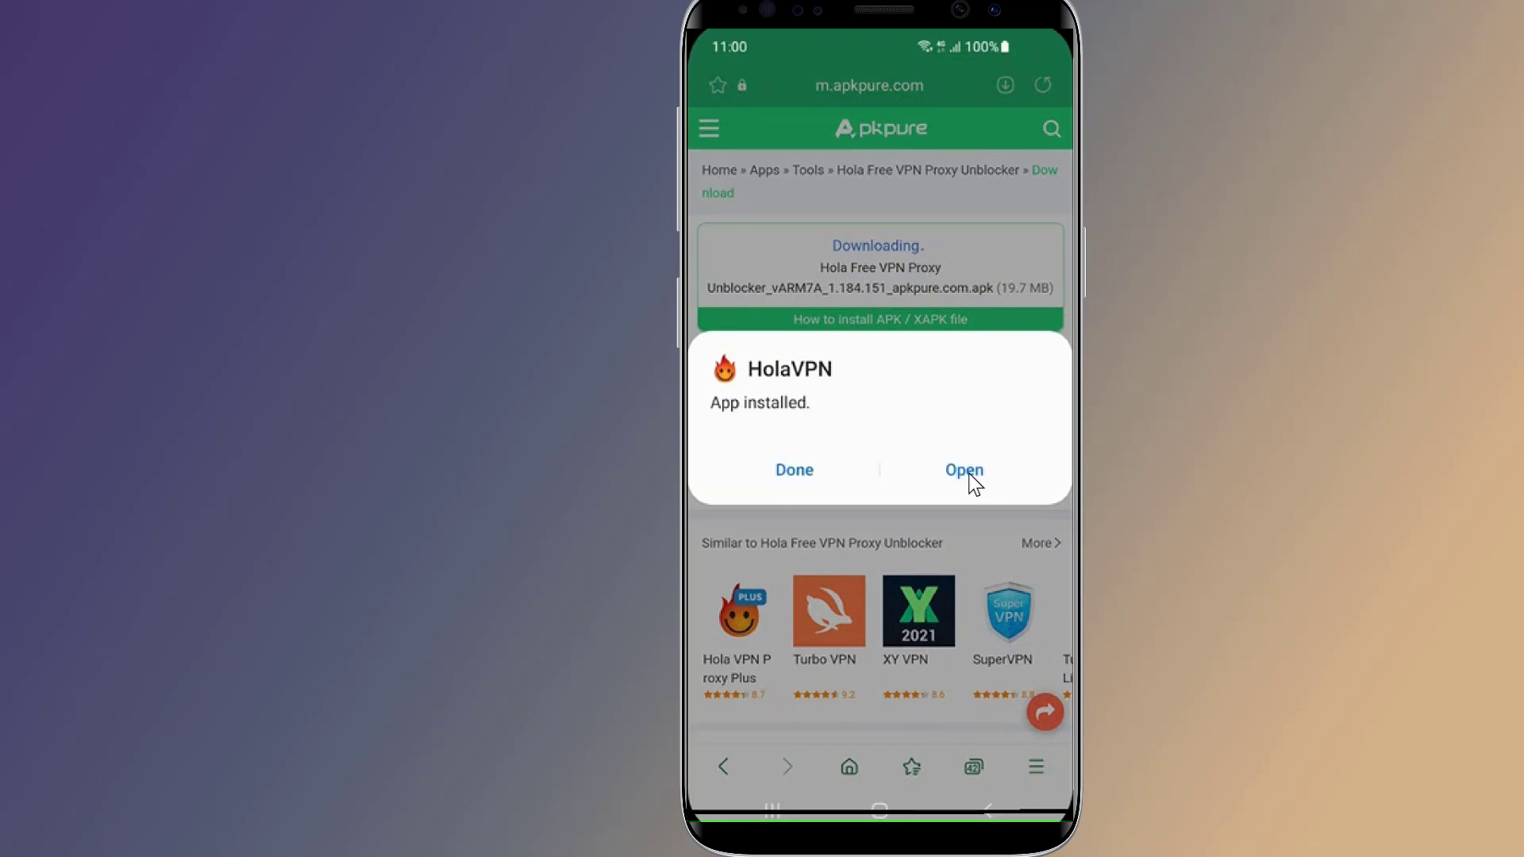
# Step: Launch Hola VPN, accept its data collection terms and run Facebook Lite through it
pyautogui.click(963, 470)
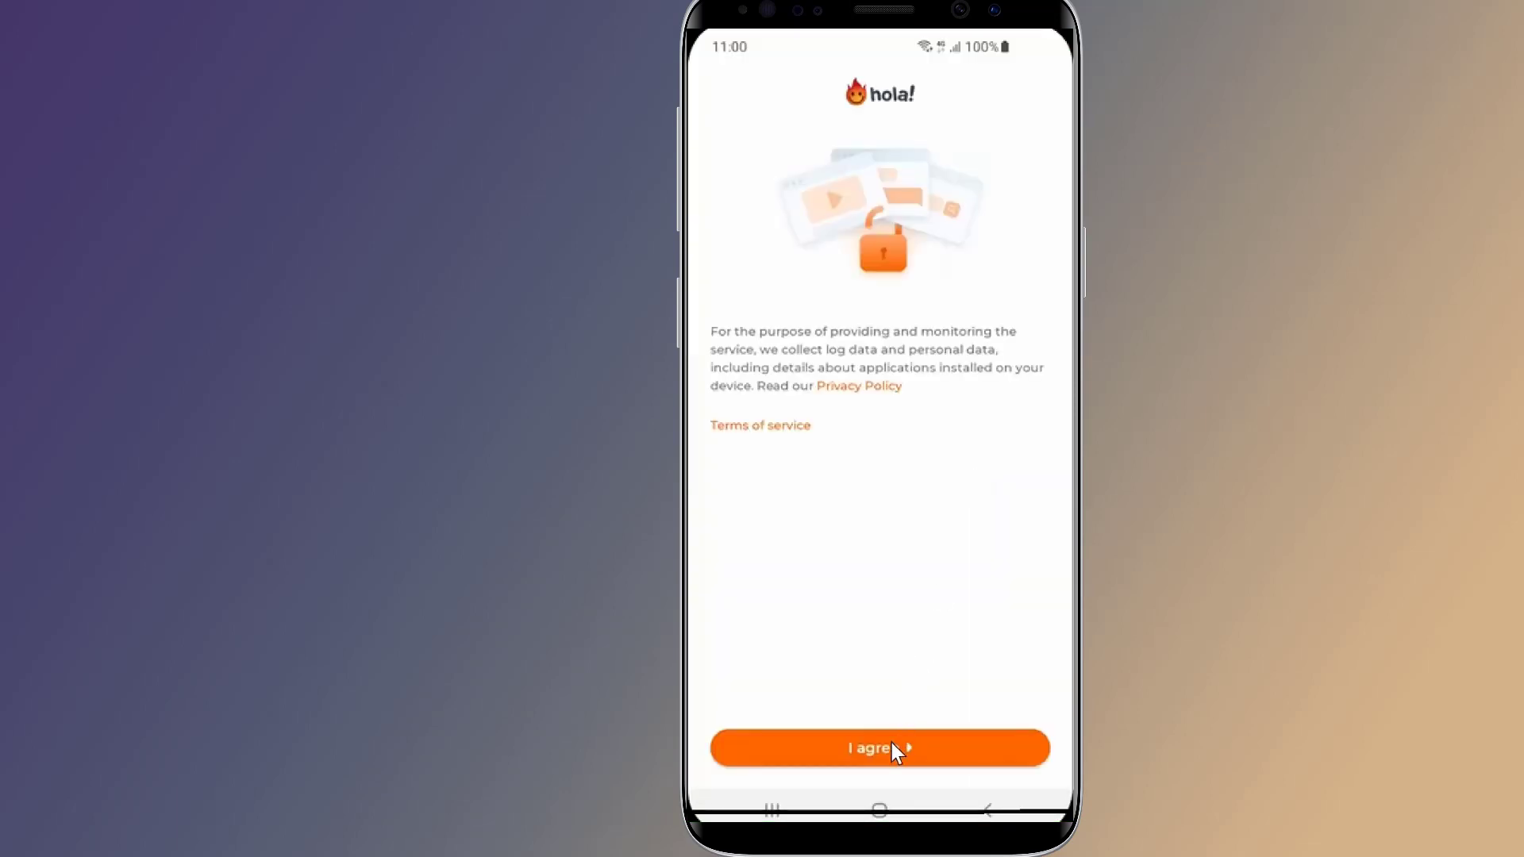
pyautogui.click(878, 748)
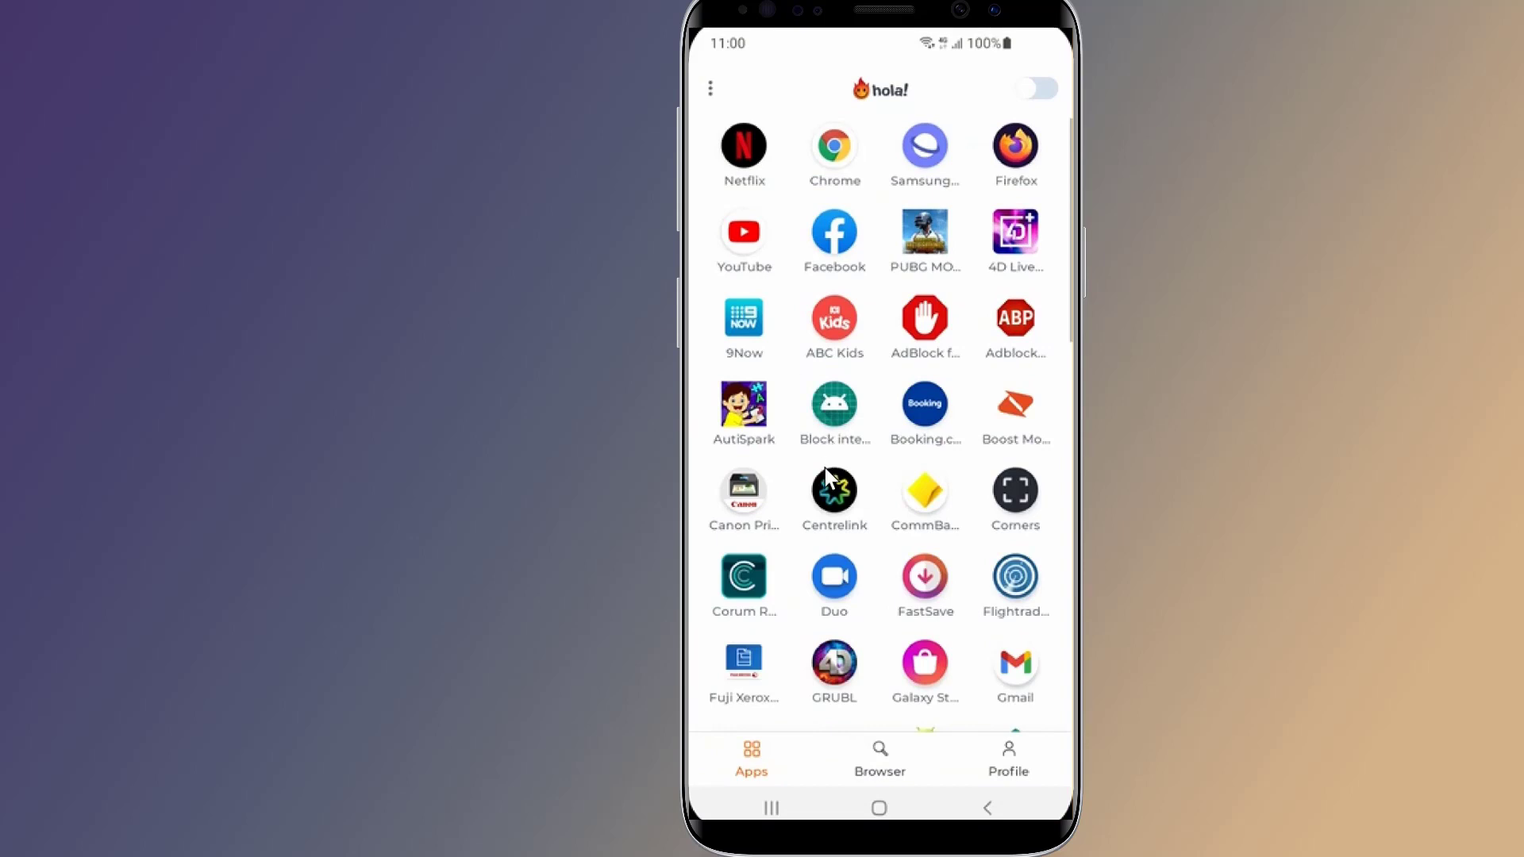
pyautogui.scroll(-3)
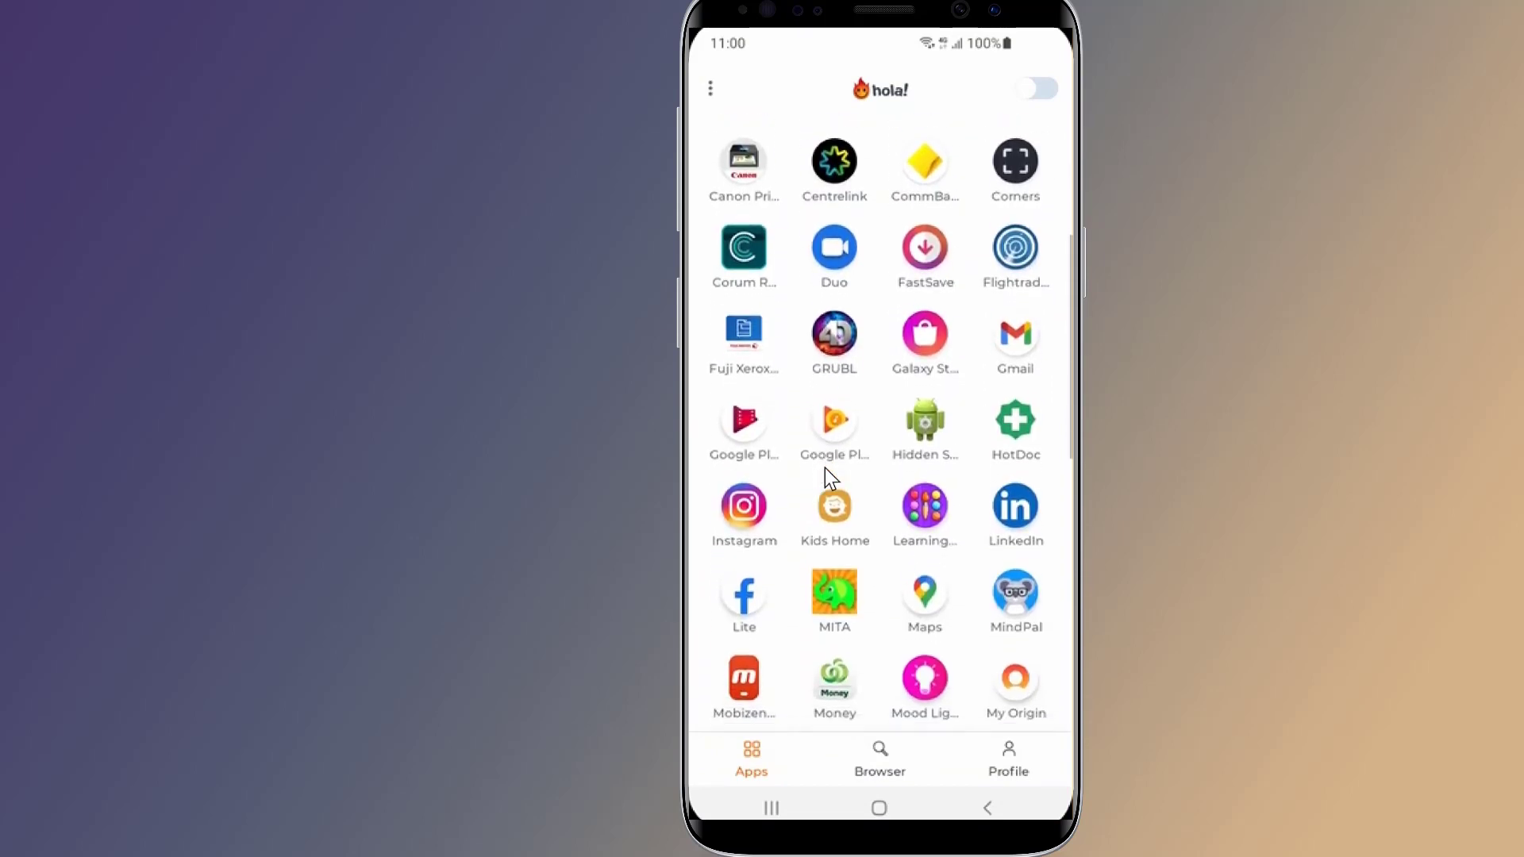
pyautogui.scroll(-3)
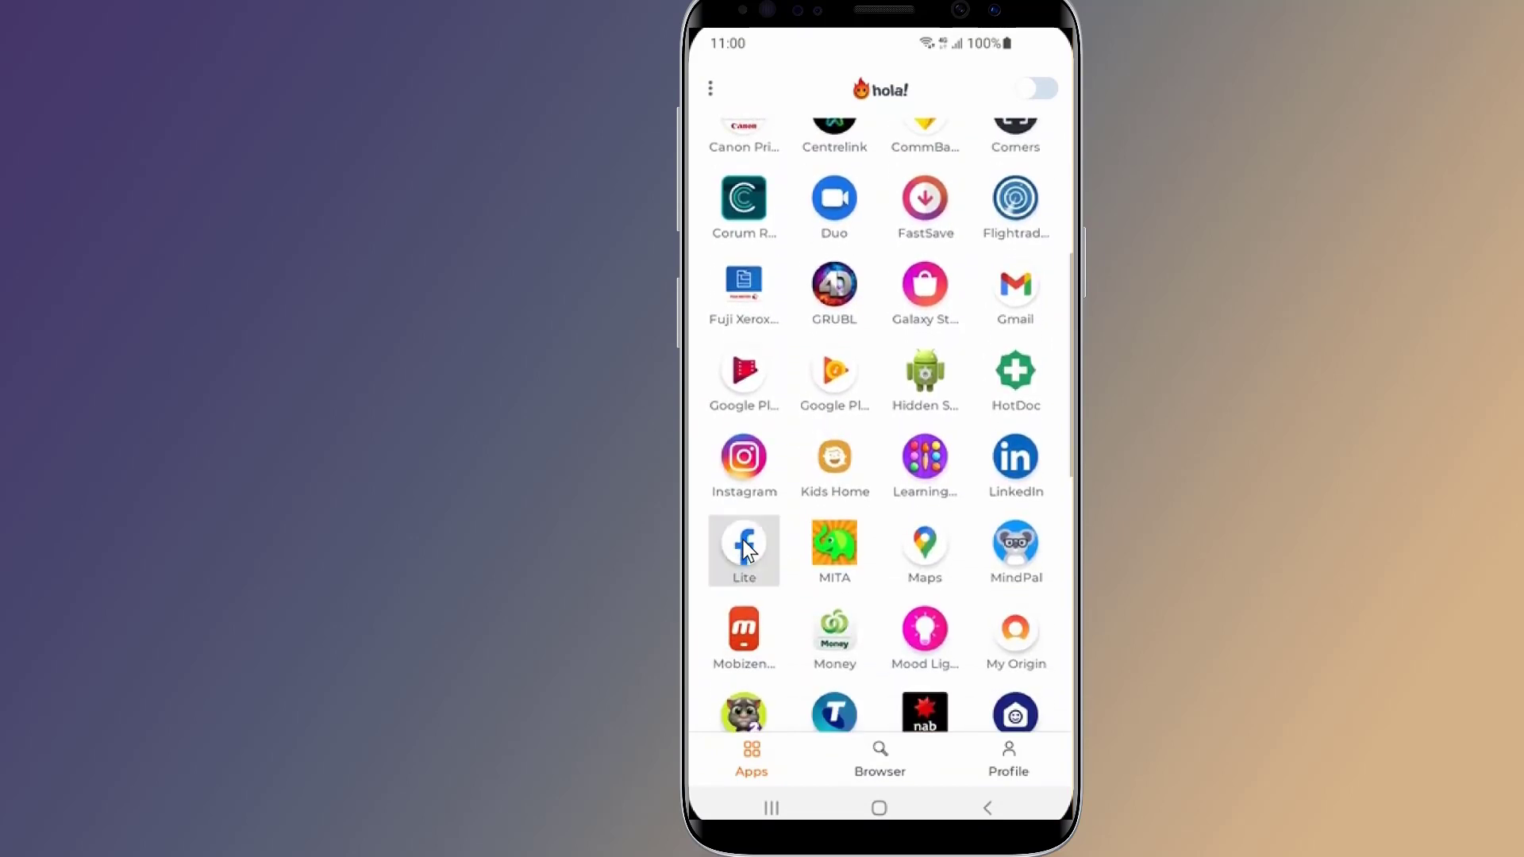
pyautogui.click(743, 551)
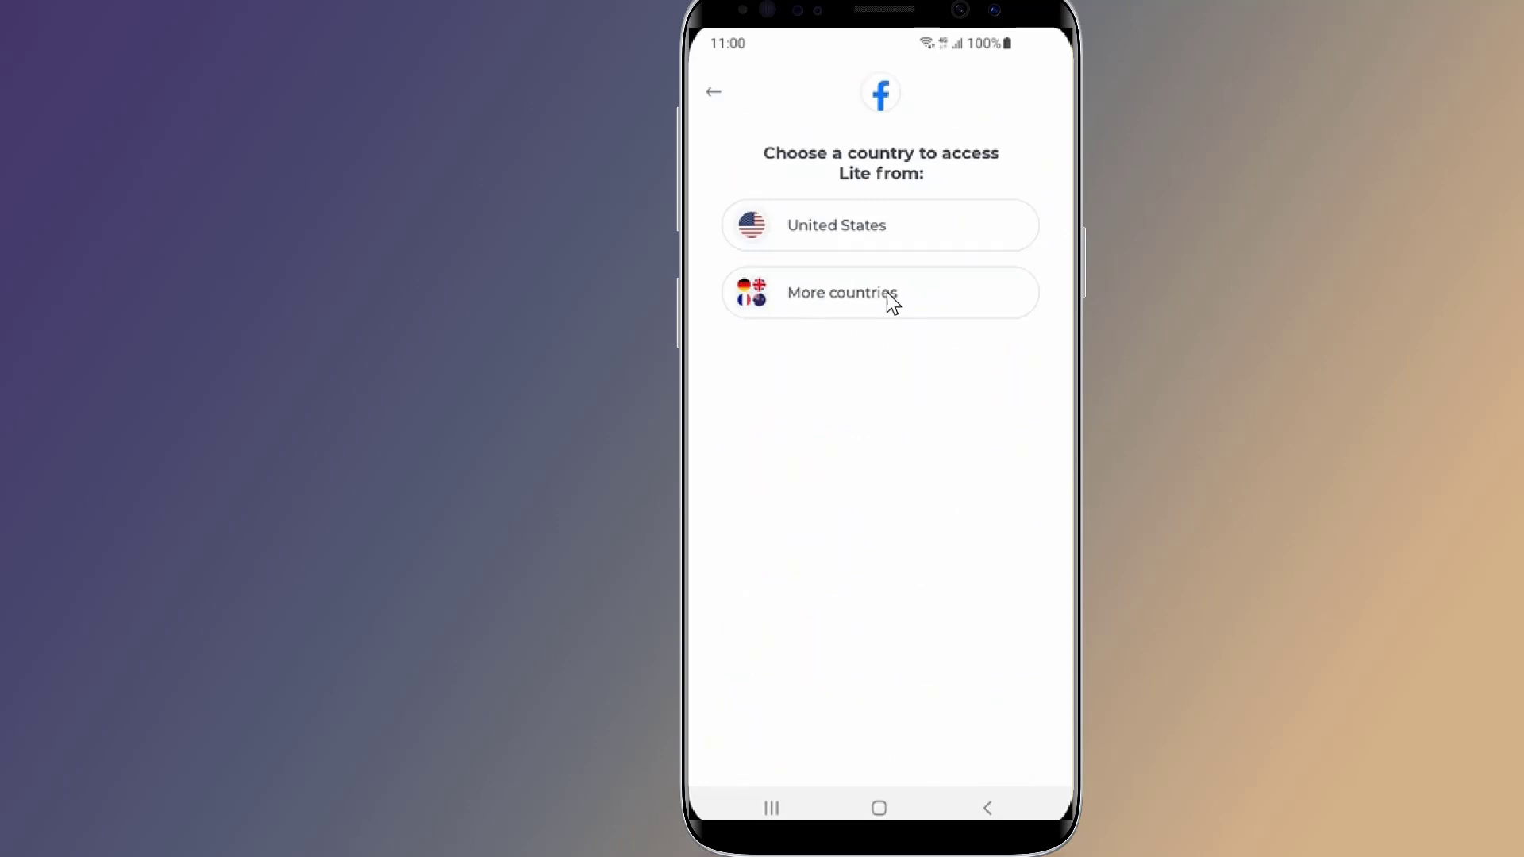
# Step: Expand the full country list and browse down it
pyautogui.click(841, 292)
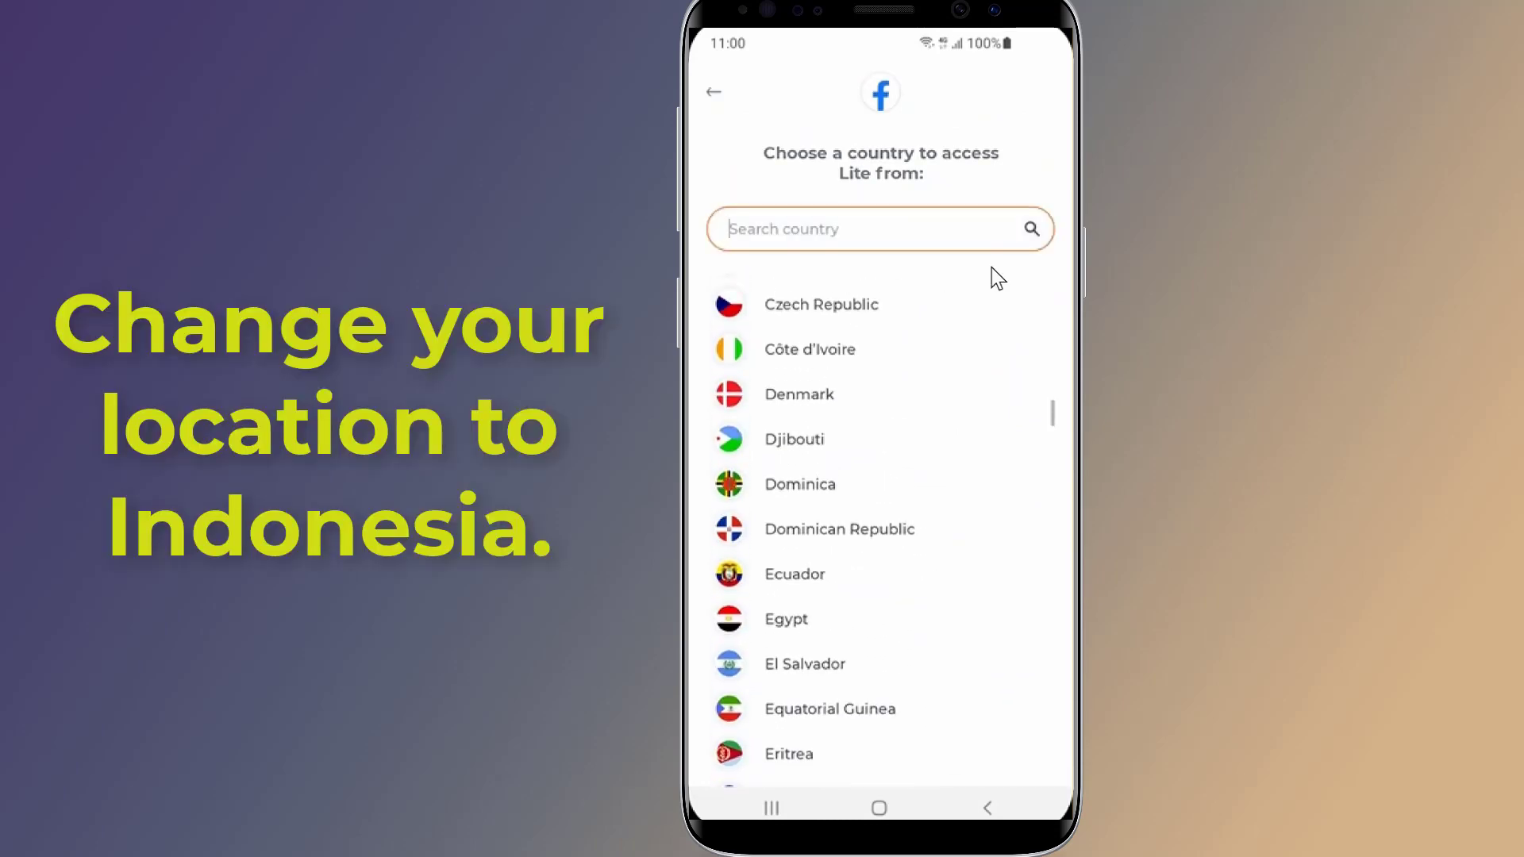
pyautogui.scroll(-3)
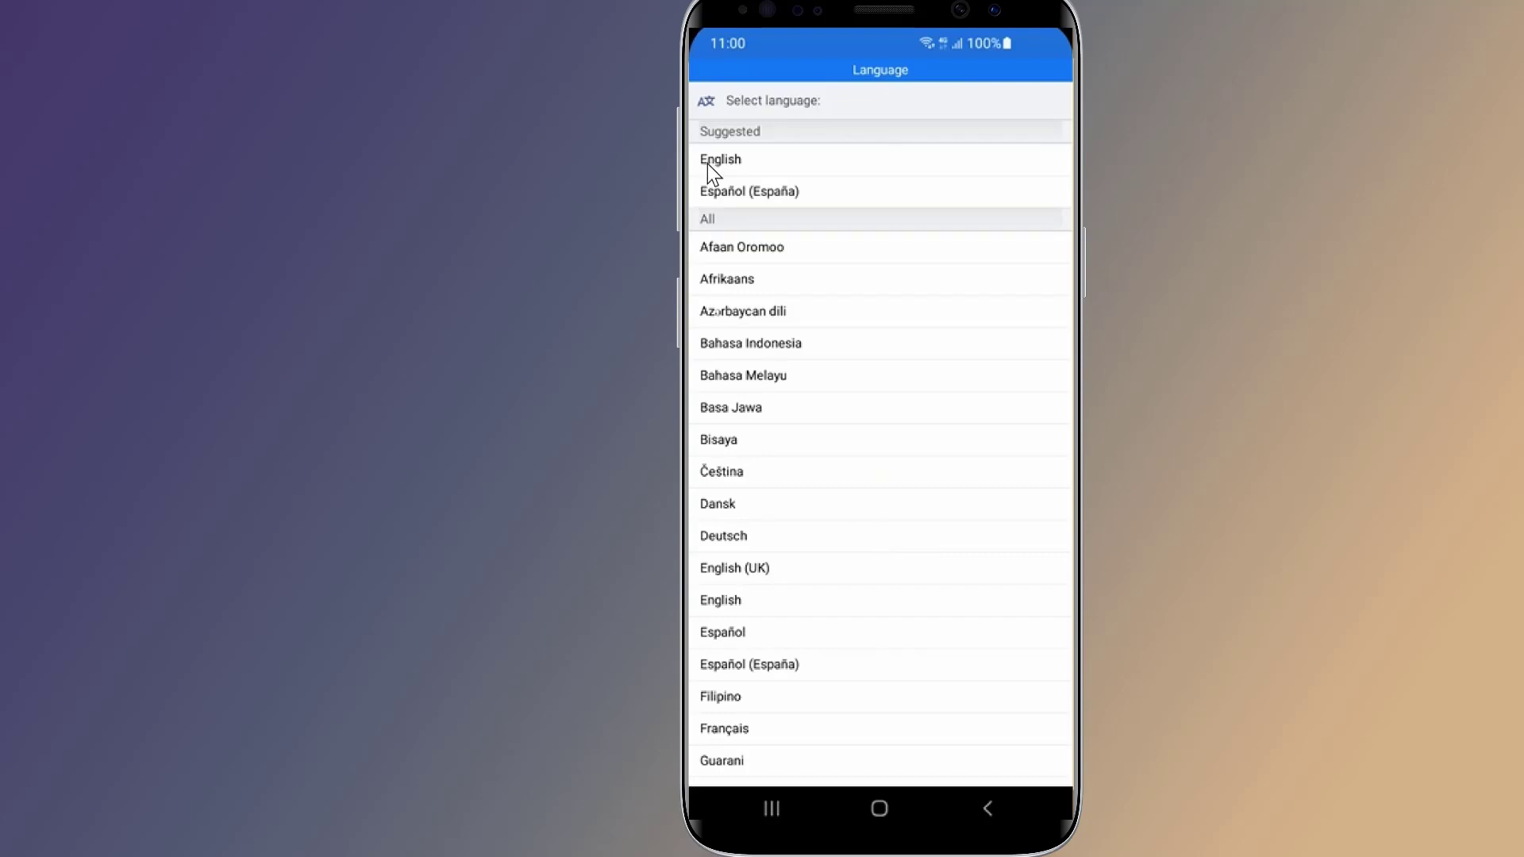
# Step: Choose English, log in, and decline the save-login and home-screen shortcut offers
pyautogui.click(721, 158)
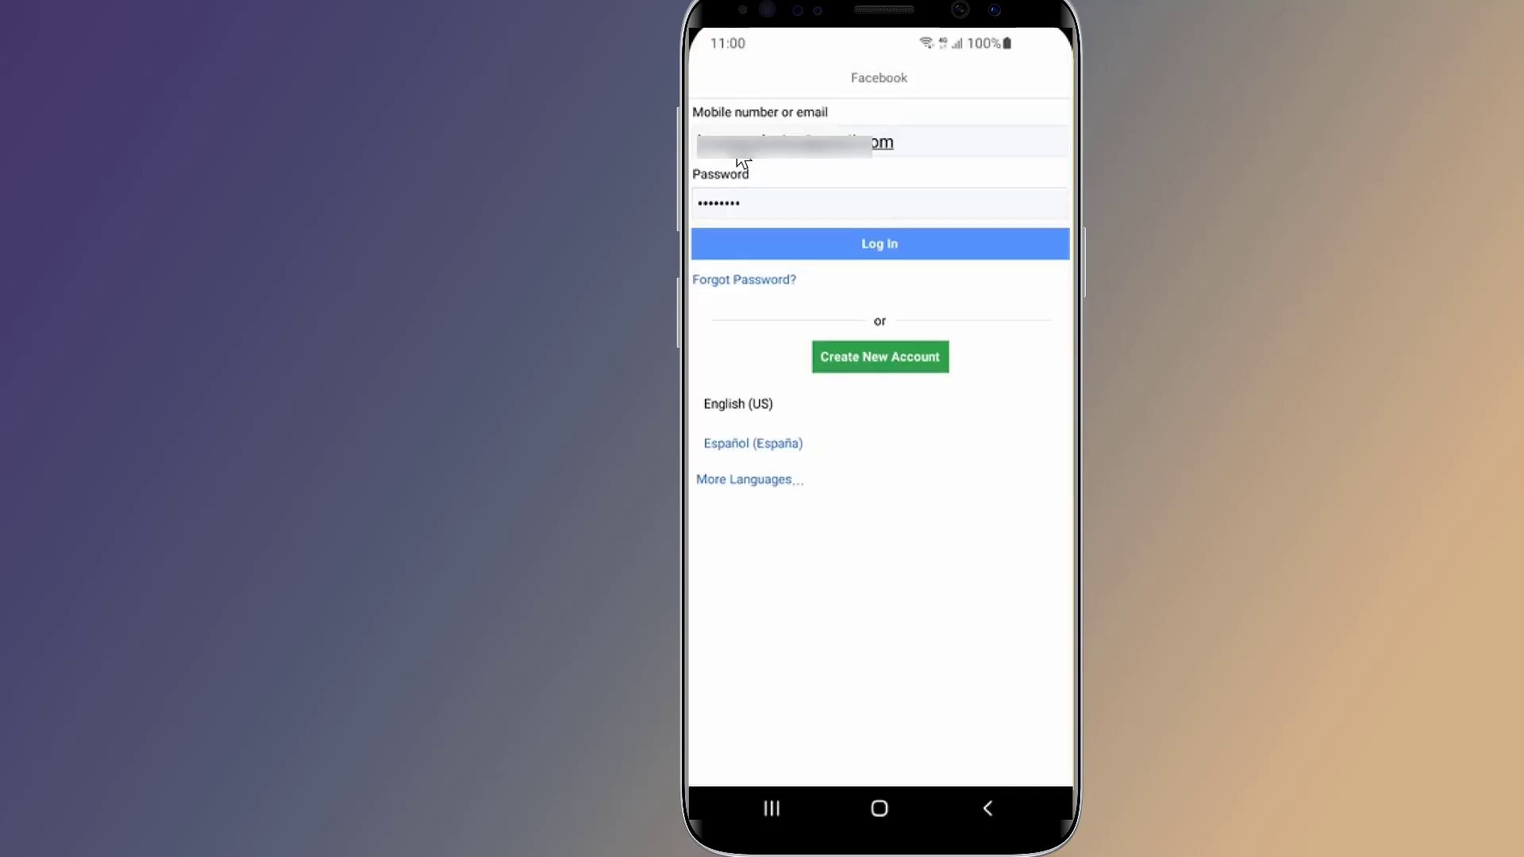
pyautogui.click(878, 245)
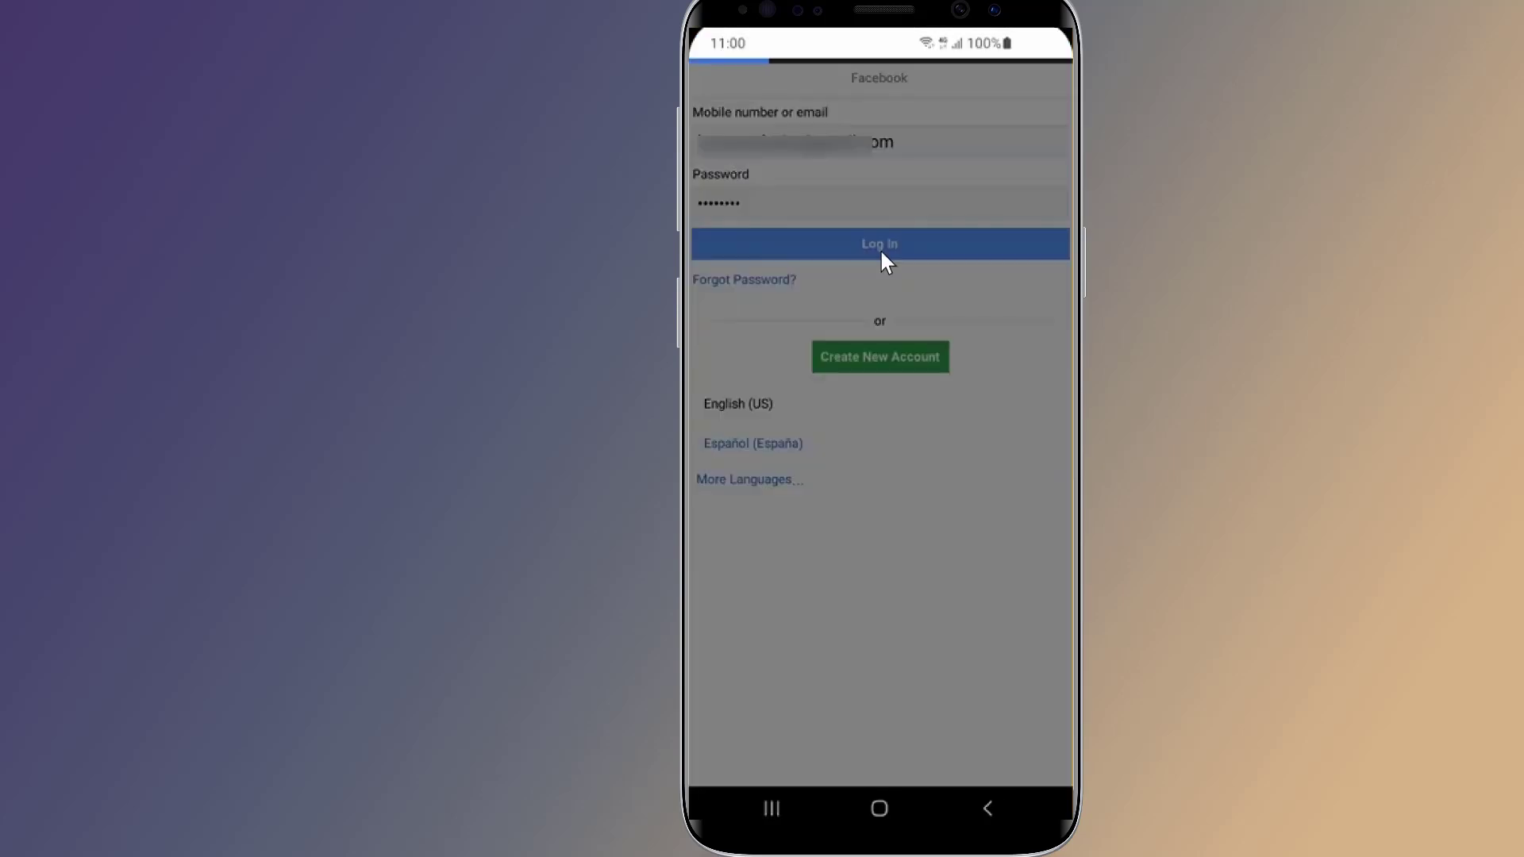
pyautogui.click(878, 245)
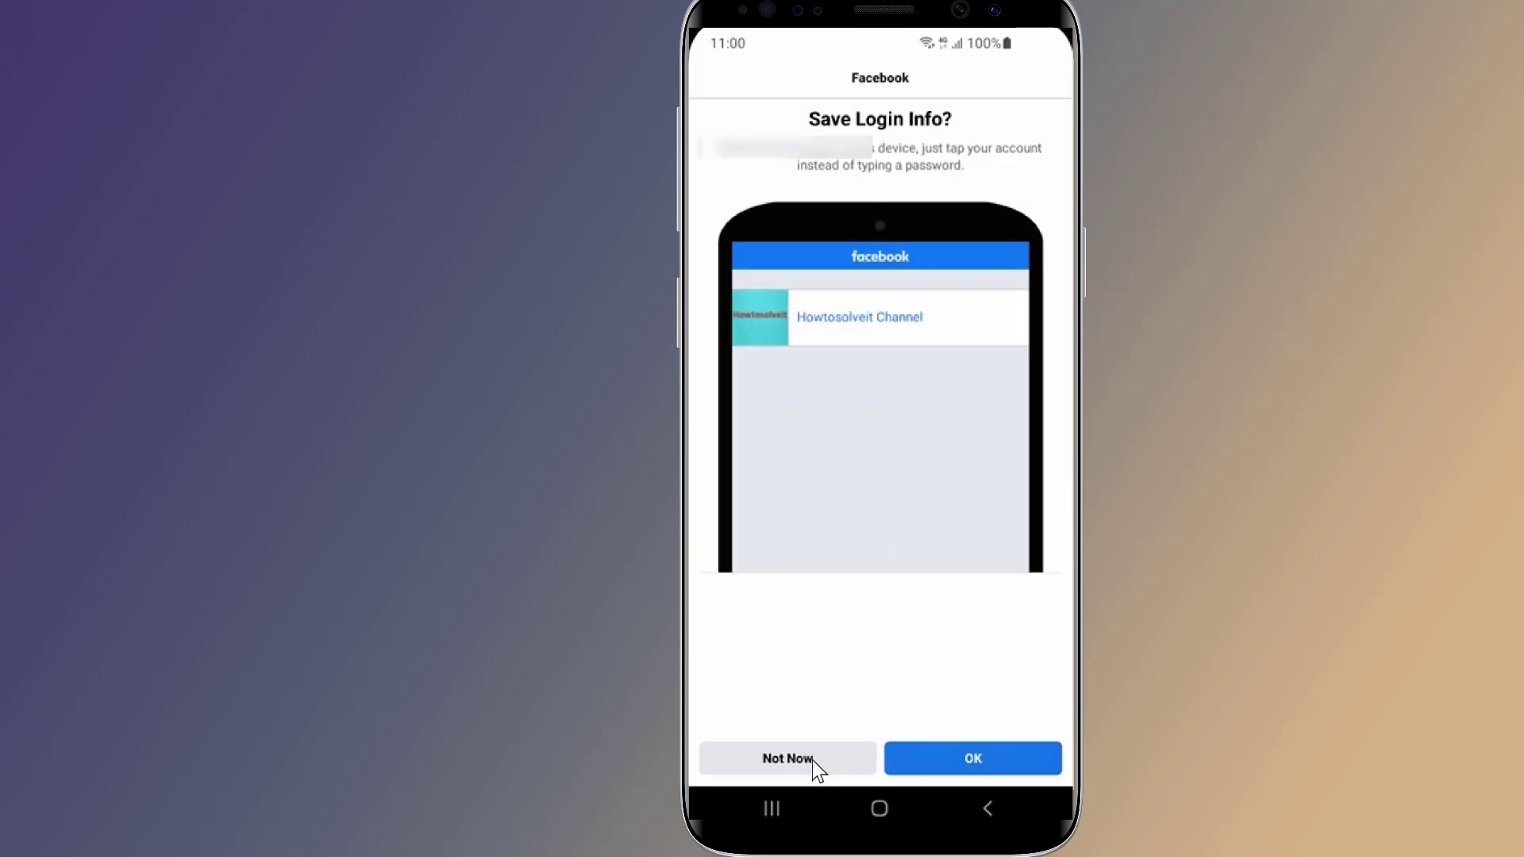
pyautogui.click(786, 759)
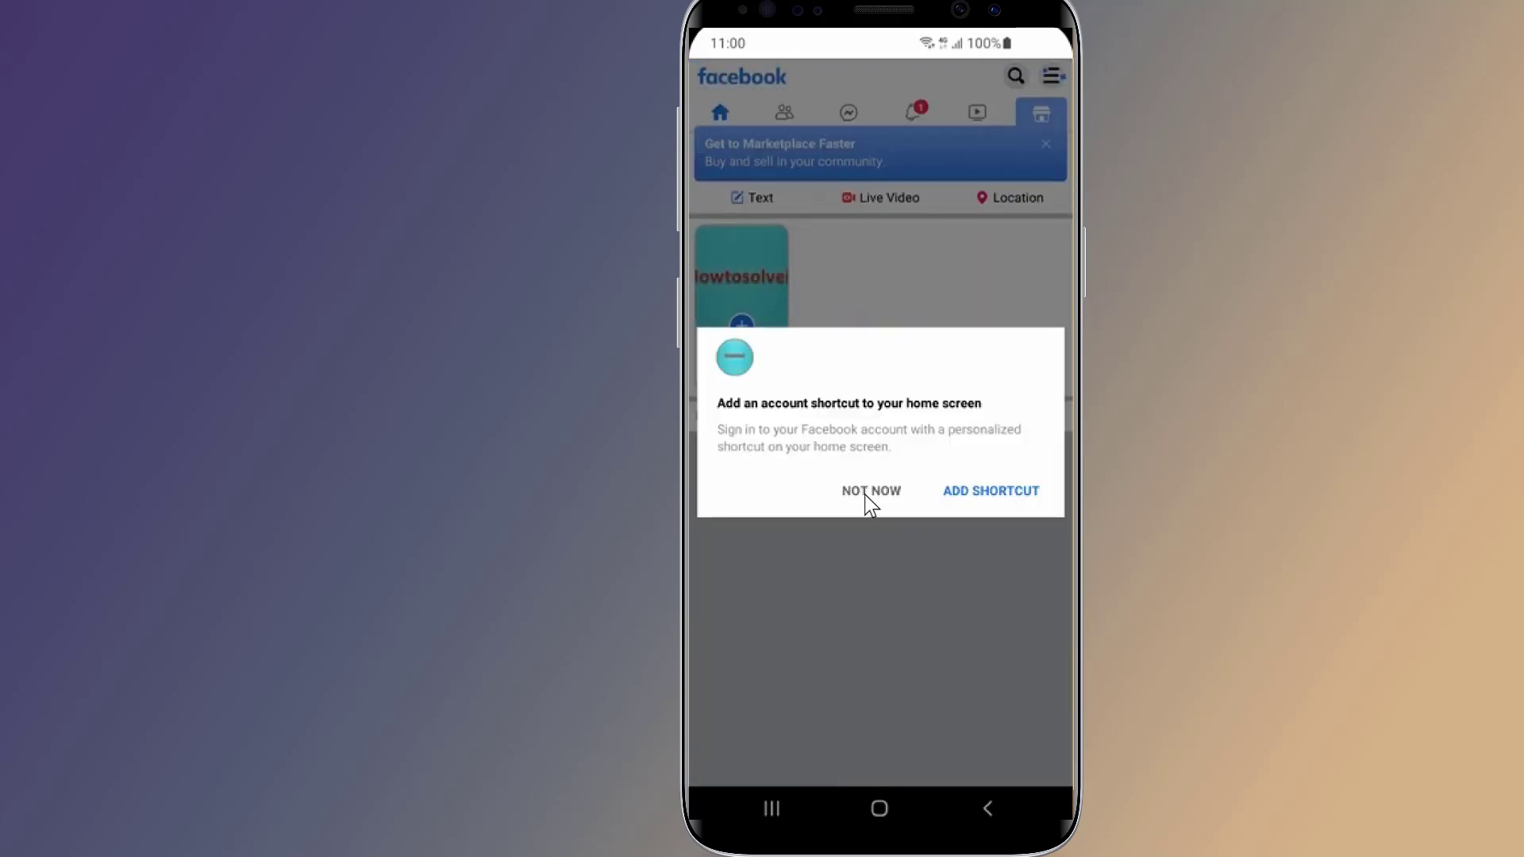
pyautogui.click(870, 491)
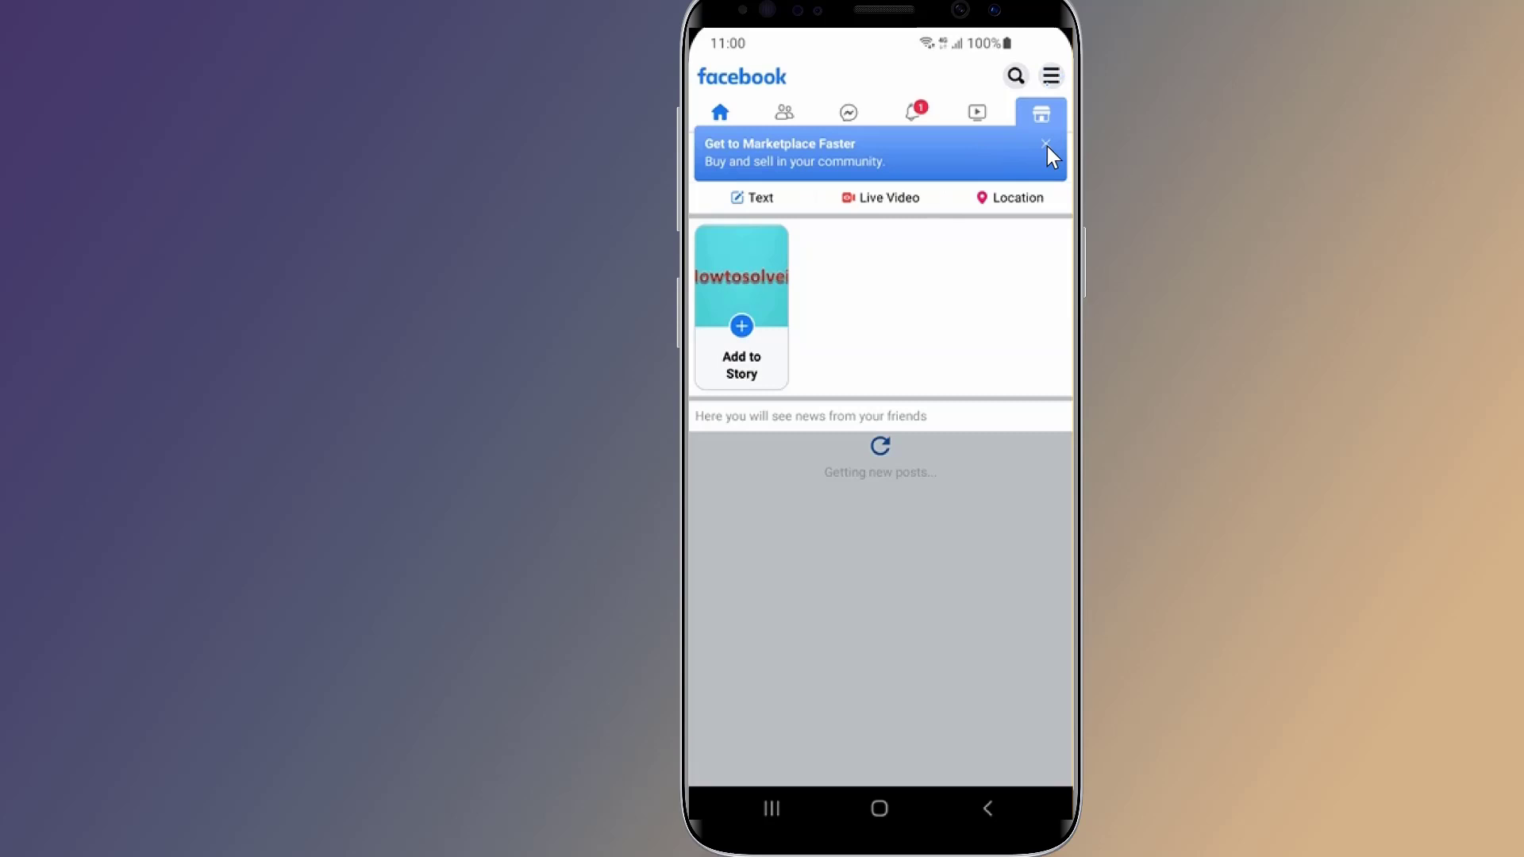
# Step: Reach Personal and Account Information via the menu's Settings & Privacy and start editing the name
pyautogui.click(1051, 77)
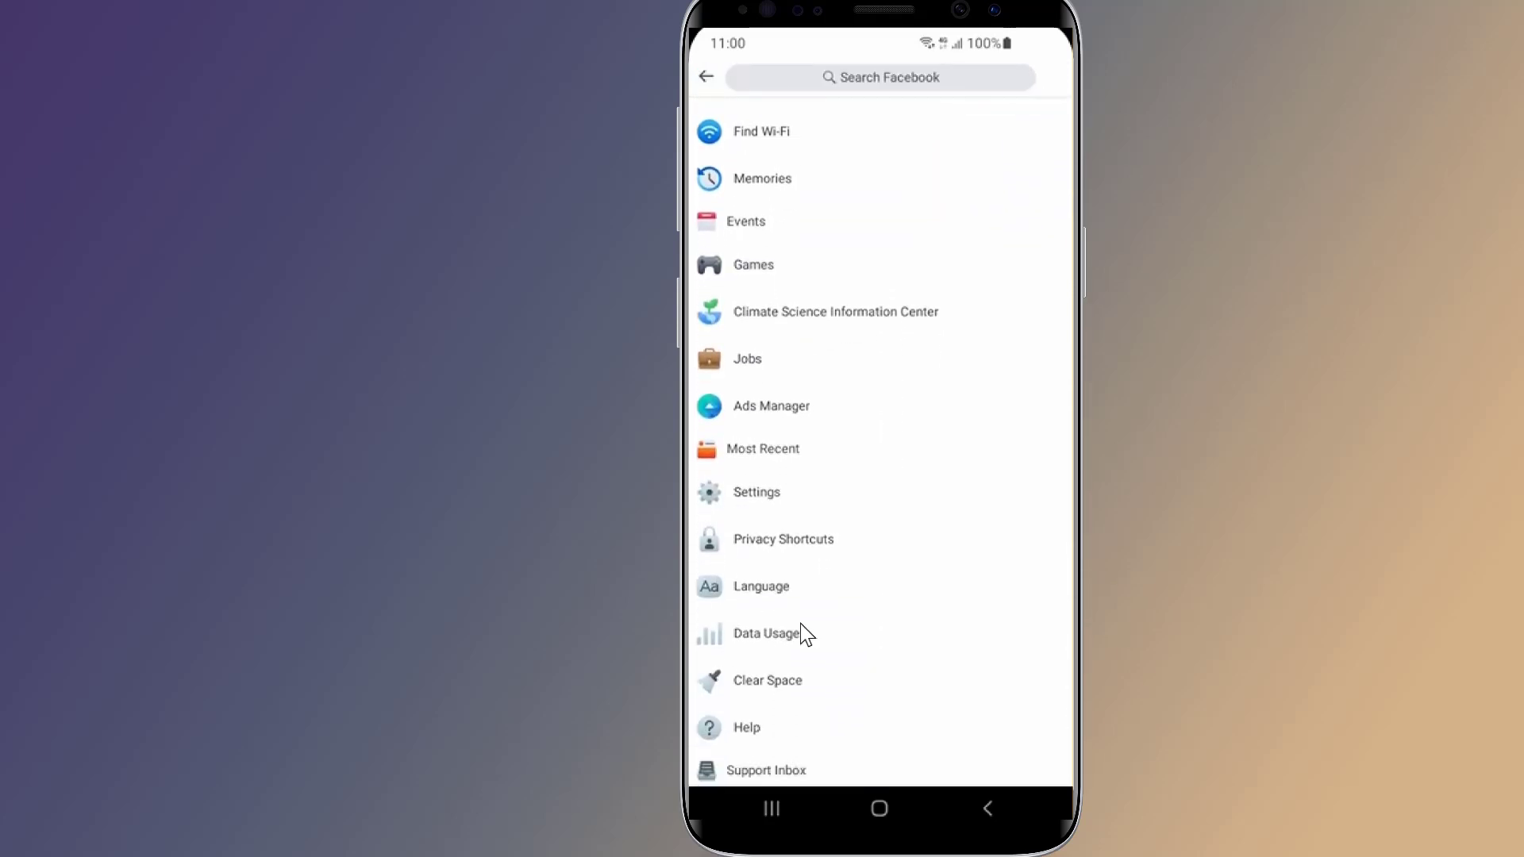
pyautogui.click(756, 492)
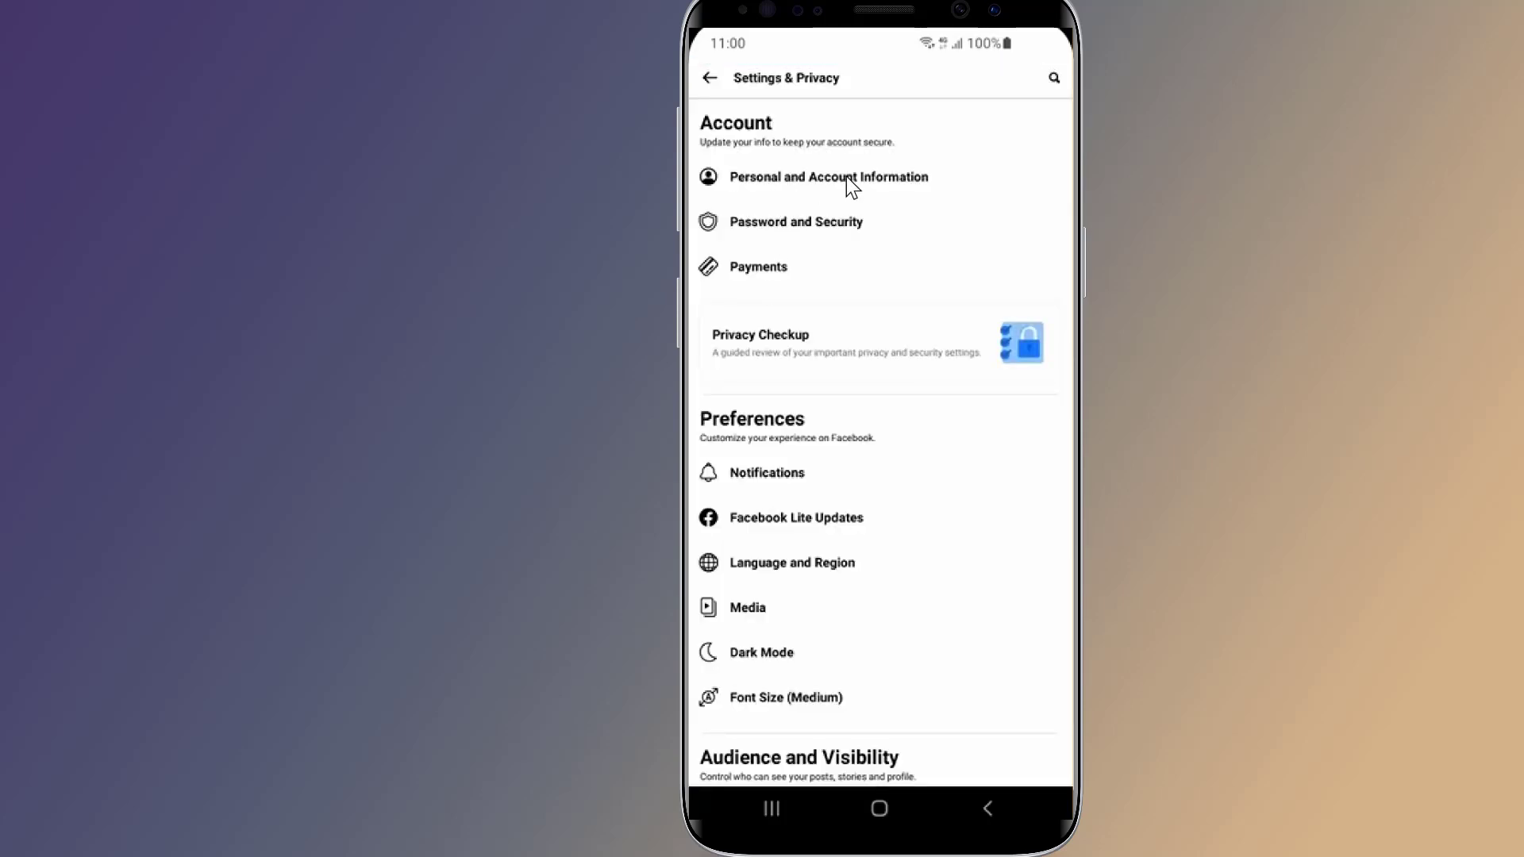
pyautogui.click(828, 176)
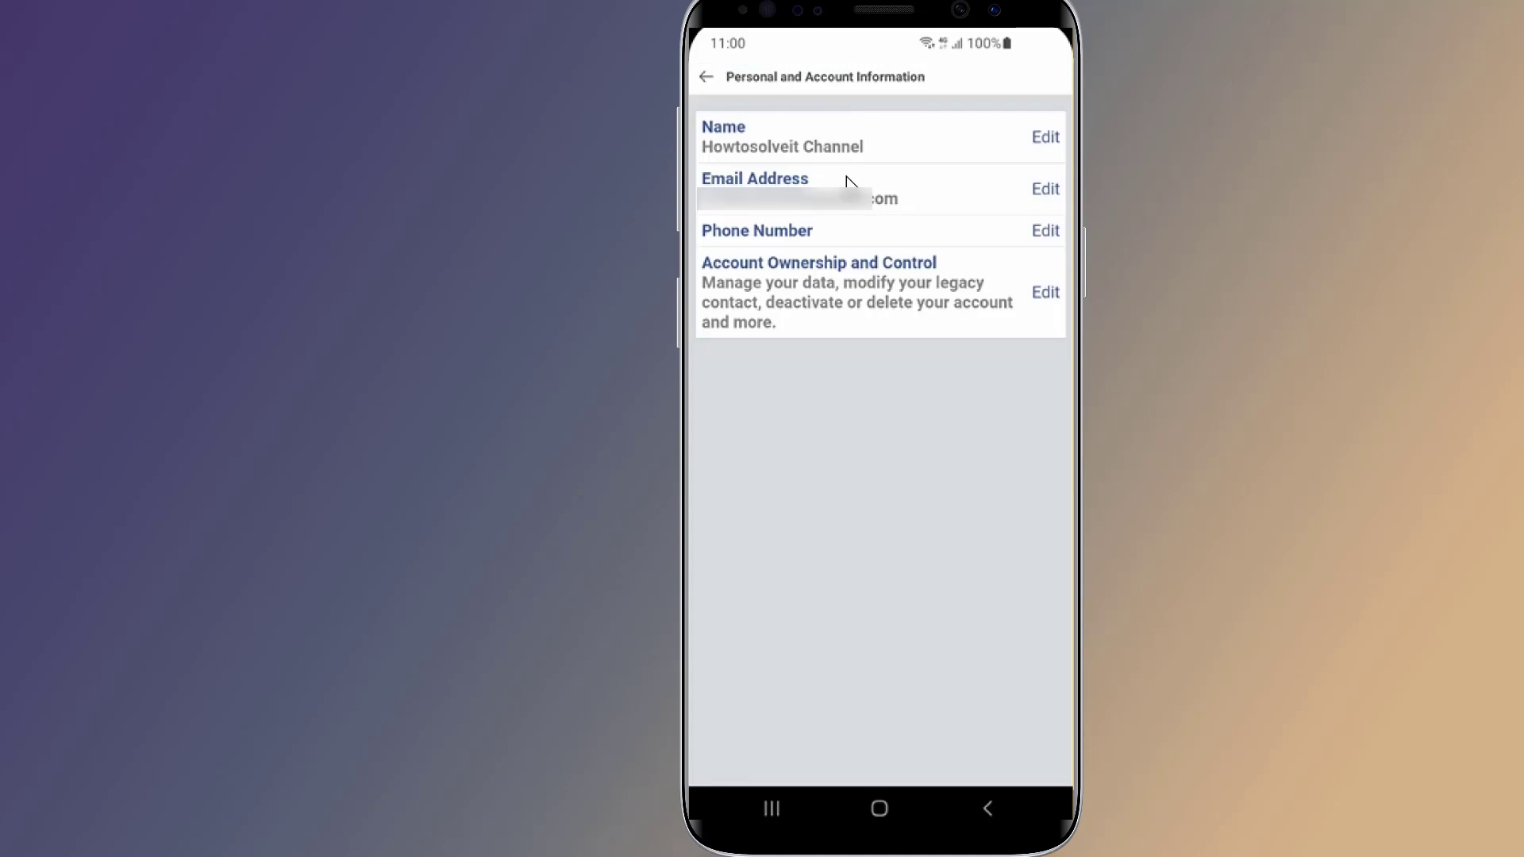
pyautogui.click(1045, 137)
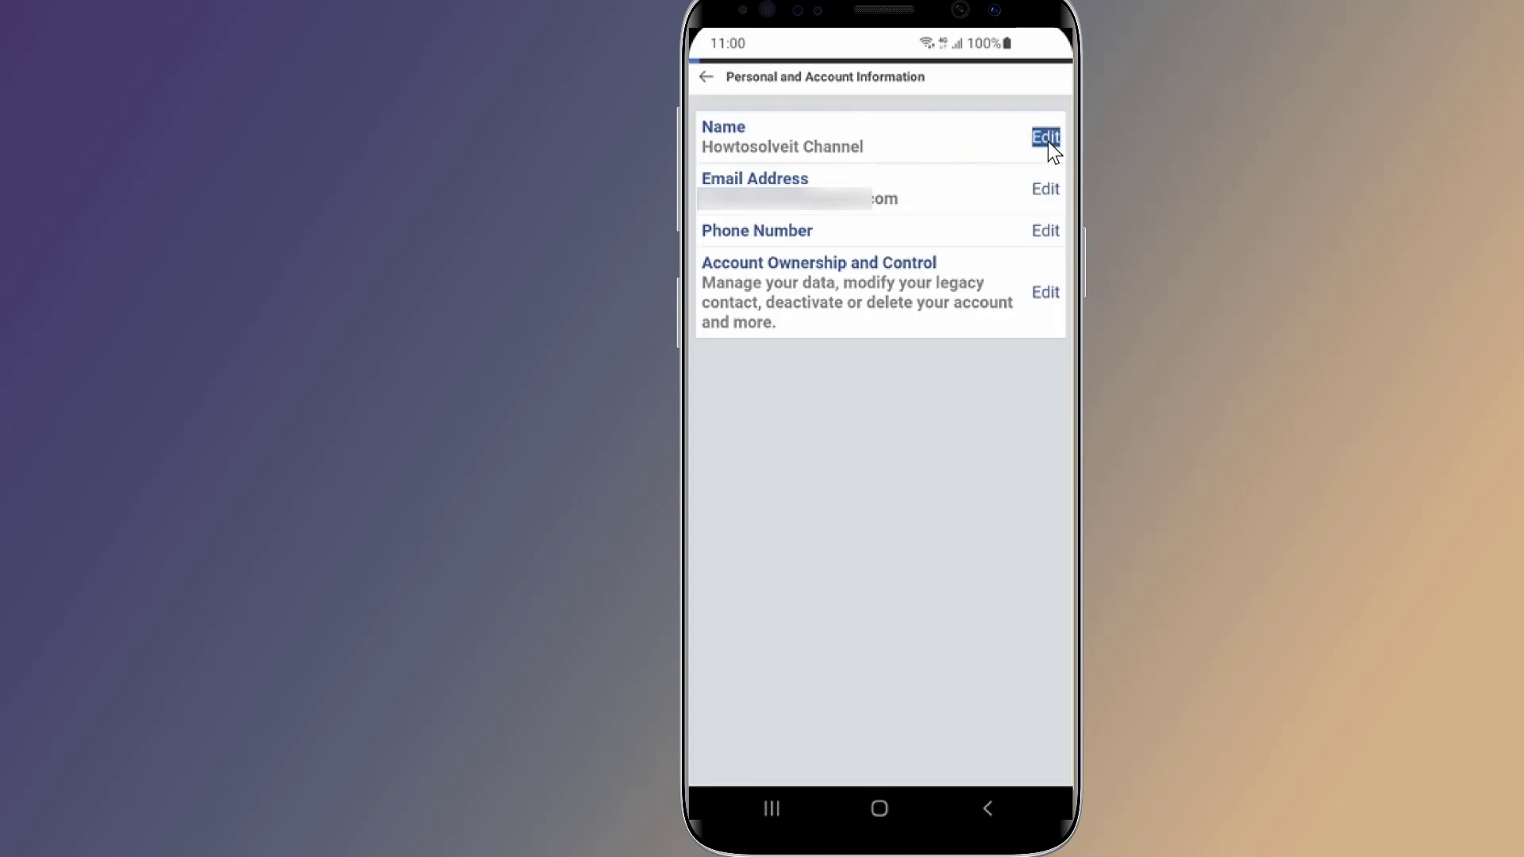
# Step: Clear the last name, review the change and save so only 'Howtosolveit' remains
pyautogui.click(1045, 136)
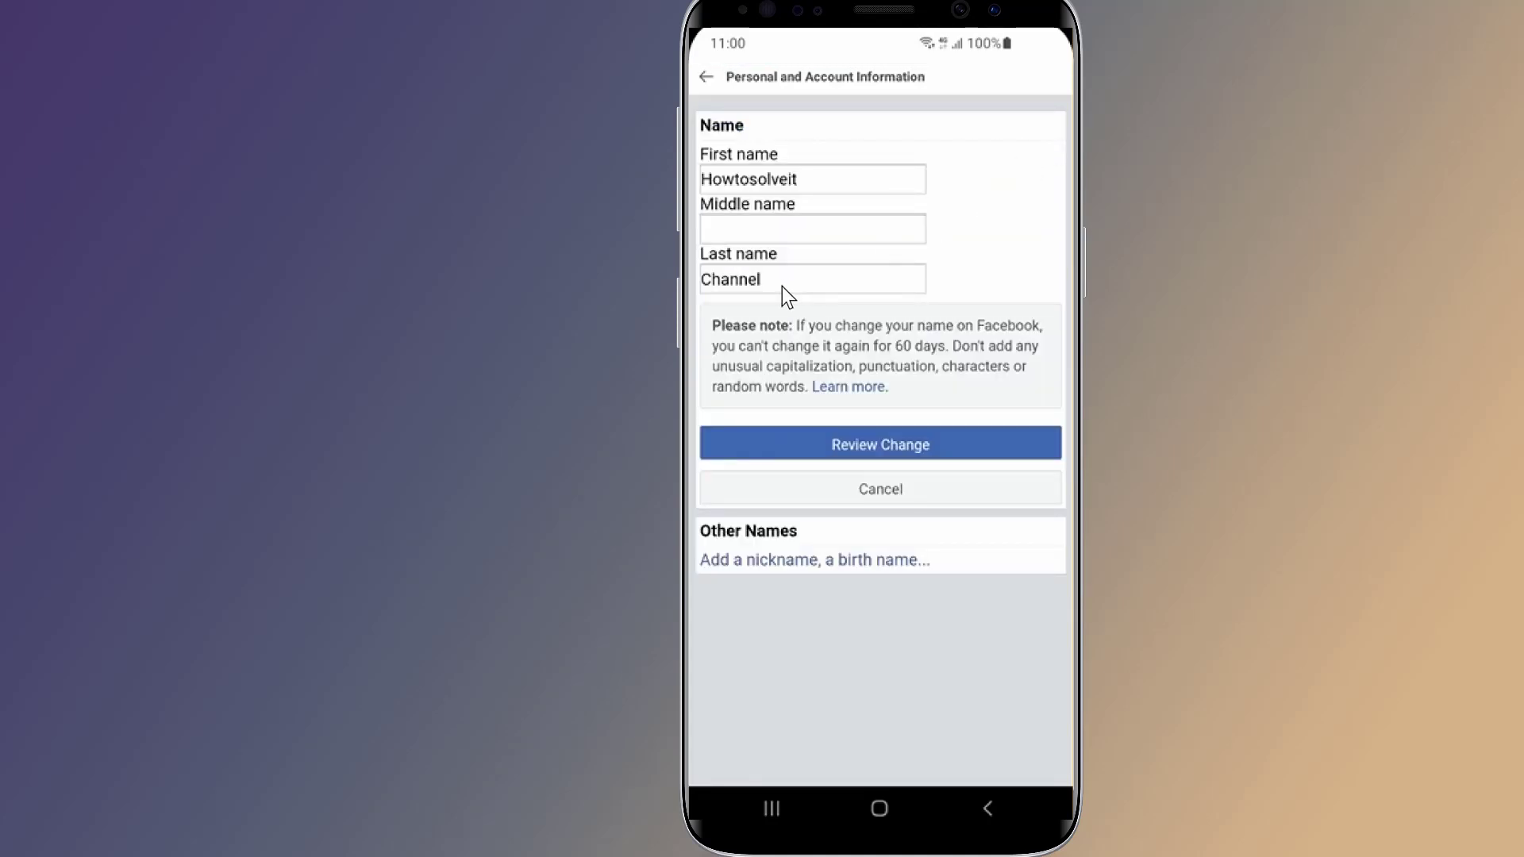
pyautogui.click(812, 280)
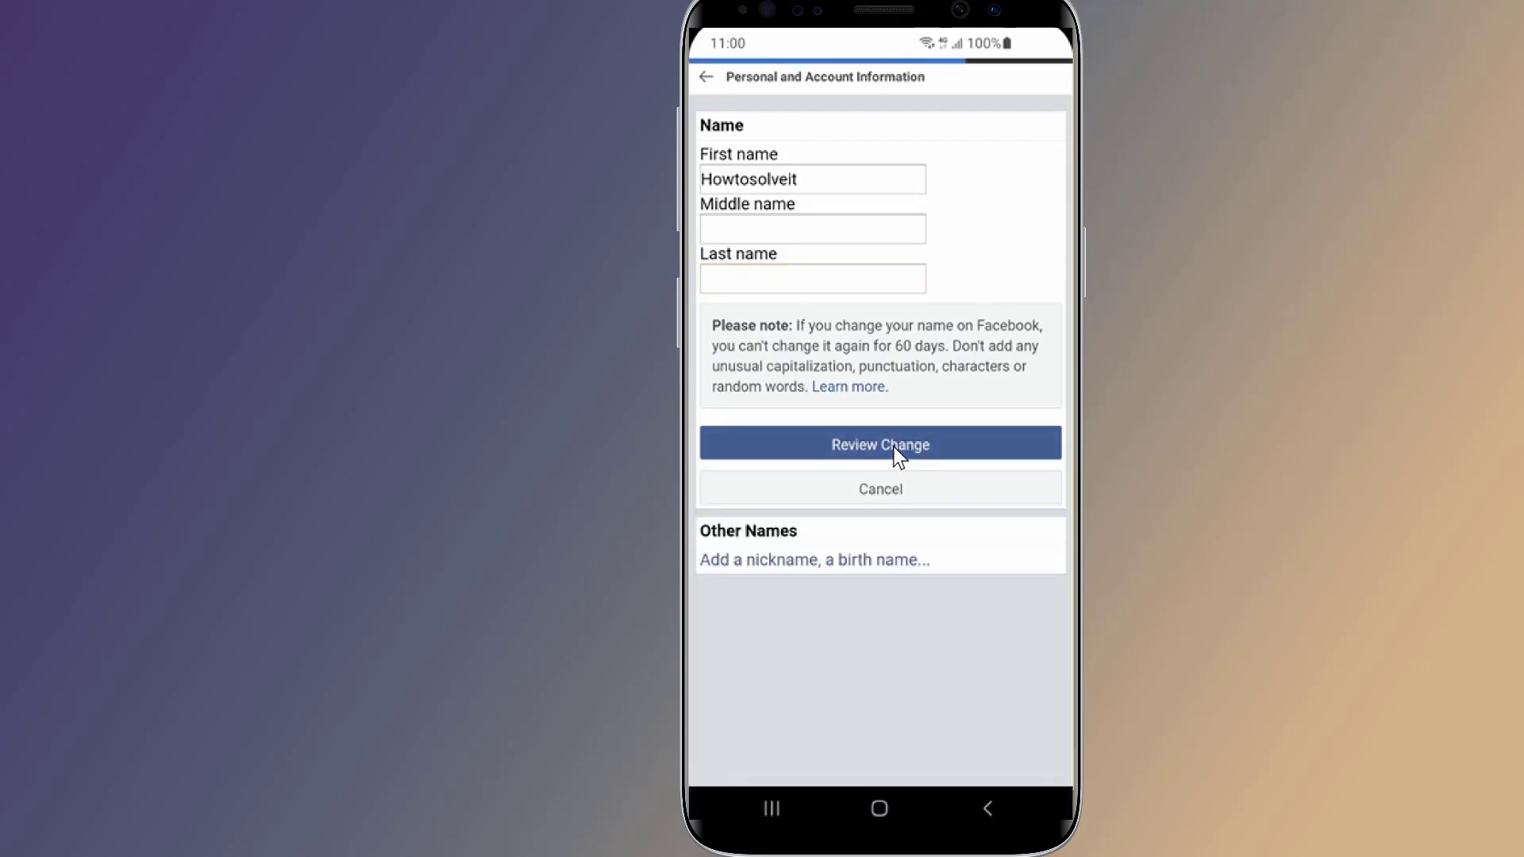
pyautogui.click(878, 443)
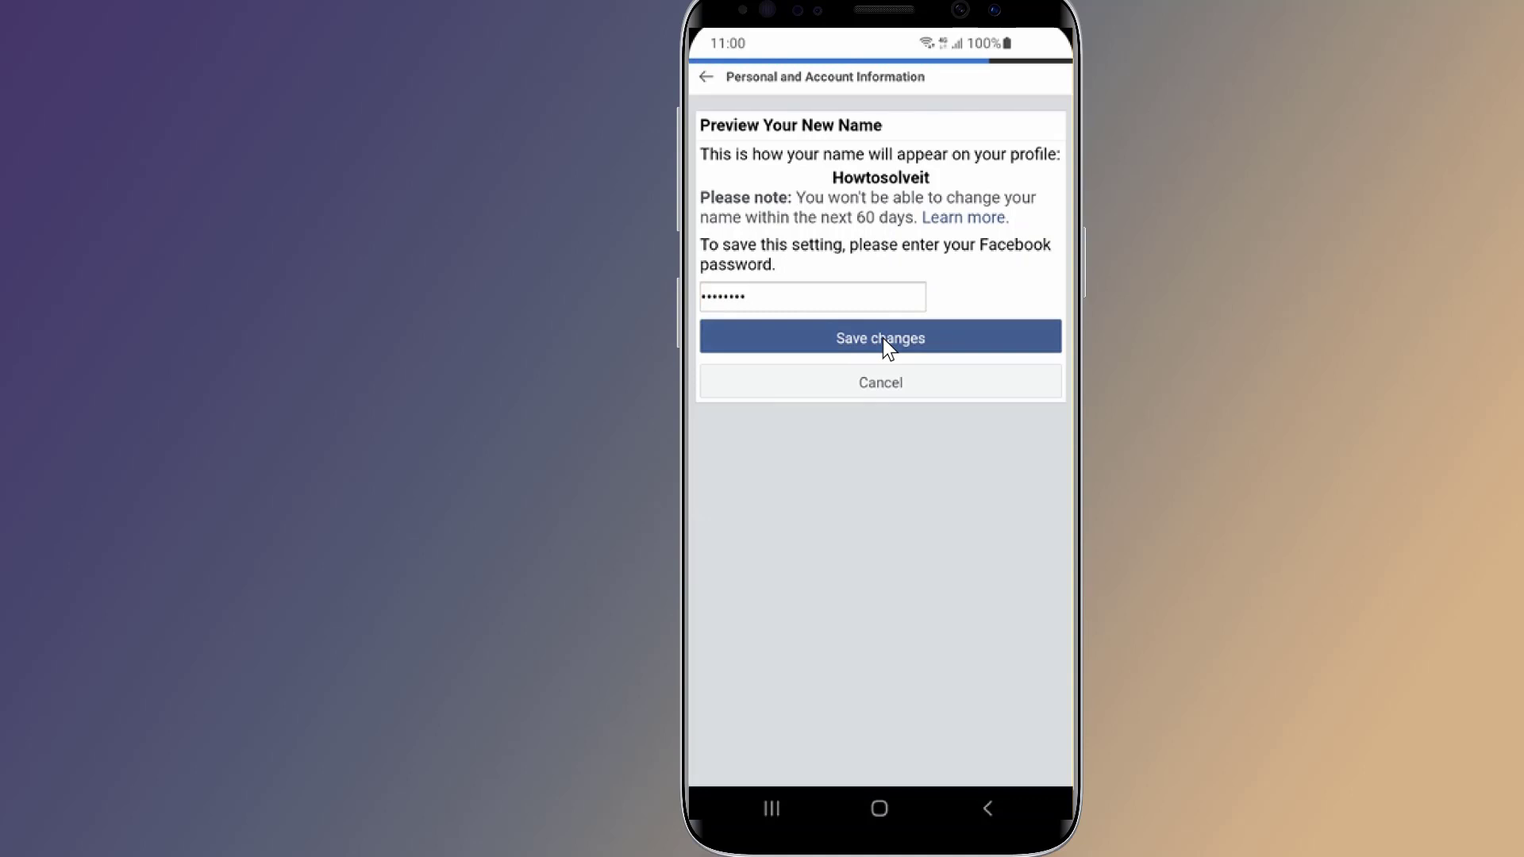
pyautogui.click(879, 337)
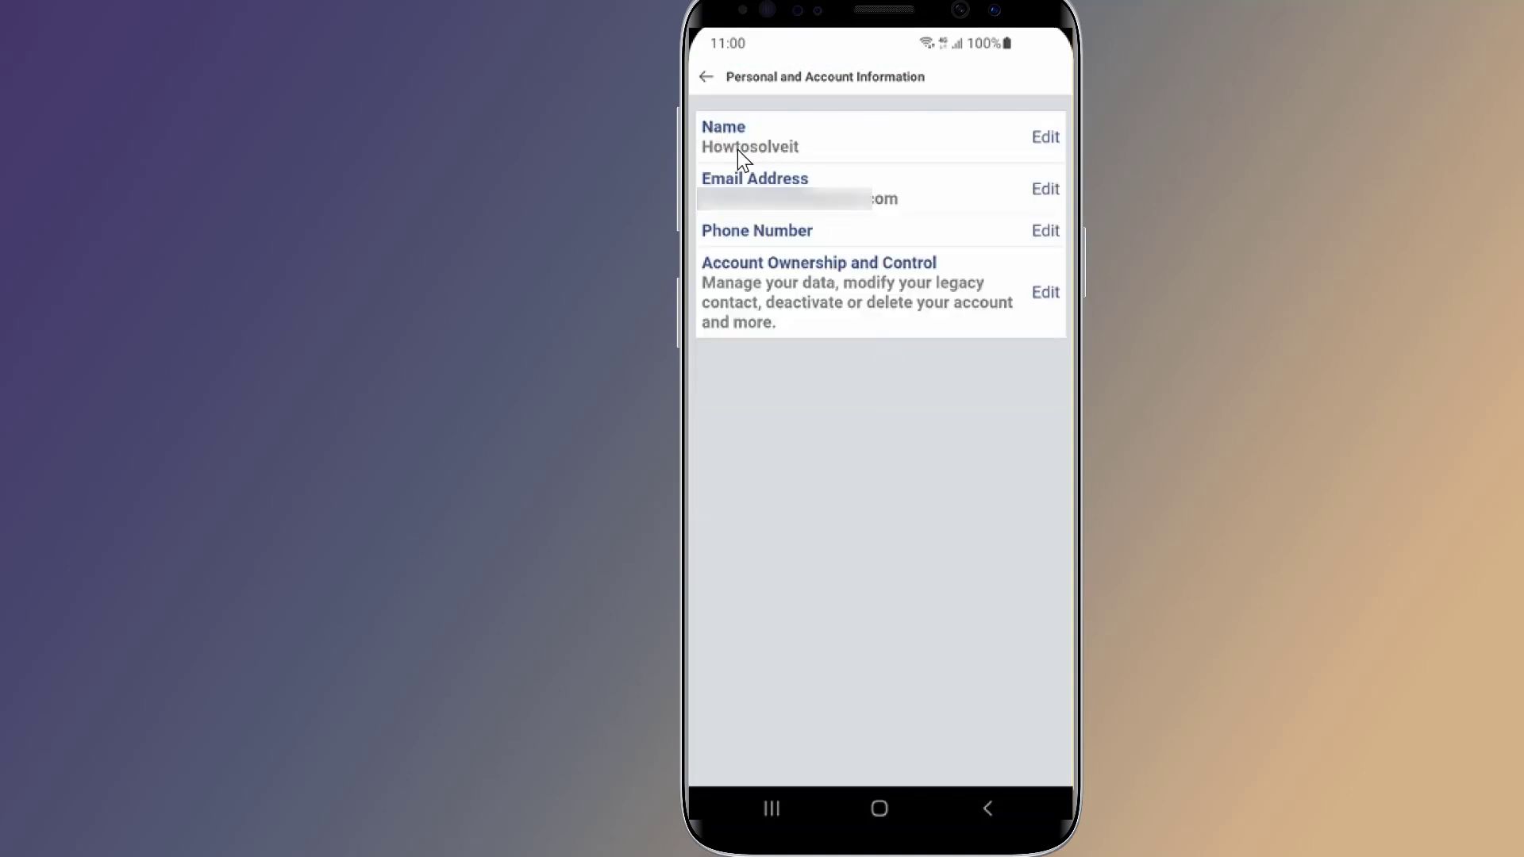
pyautogui.moveTo(708, 86)
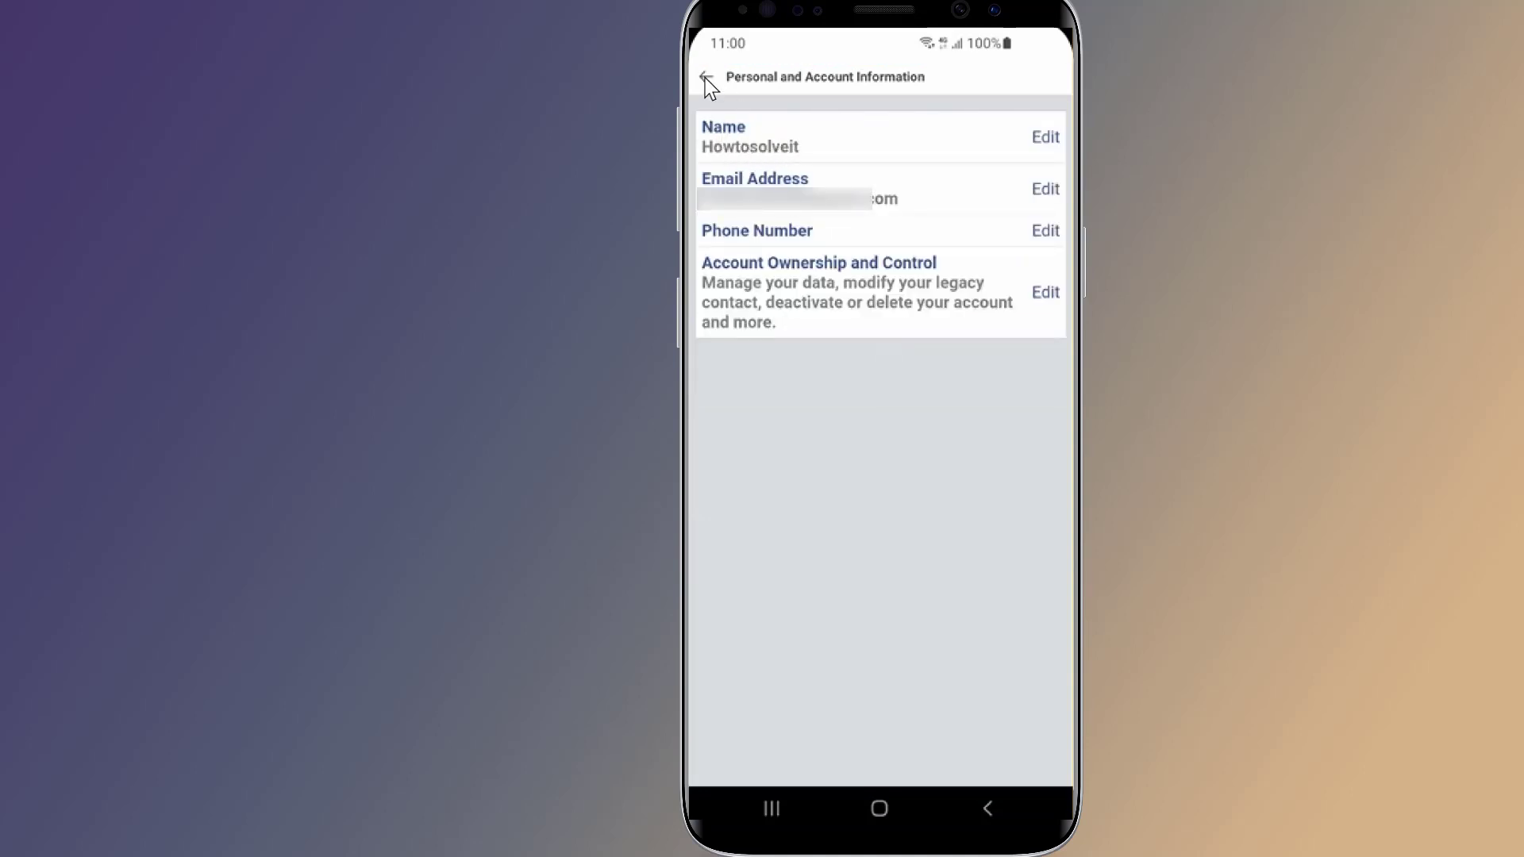
# Step: Go back to the profile showing the single name 'Howtosolveit', then return to the home screen
pyautogui.click(705, 77)
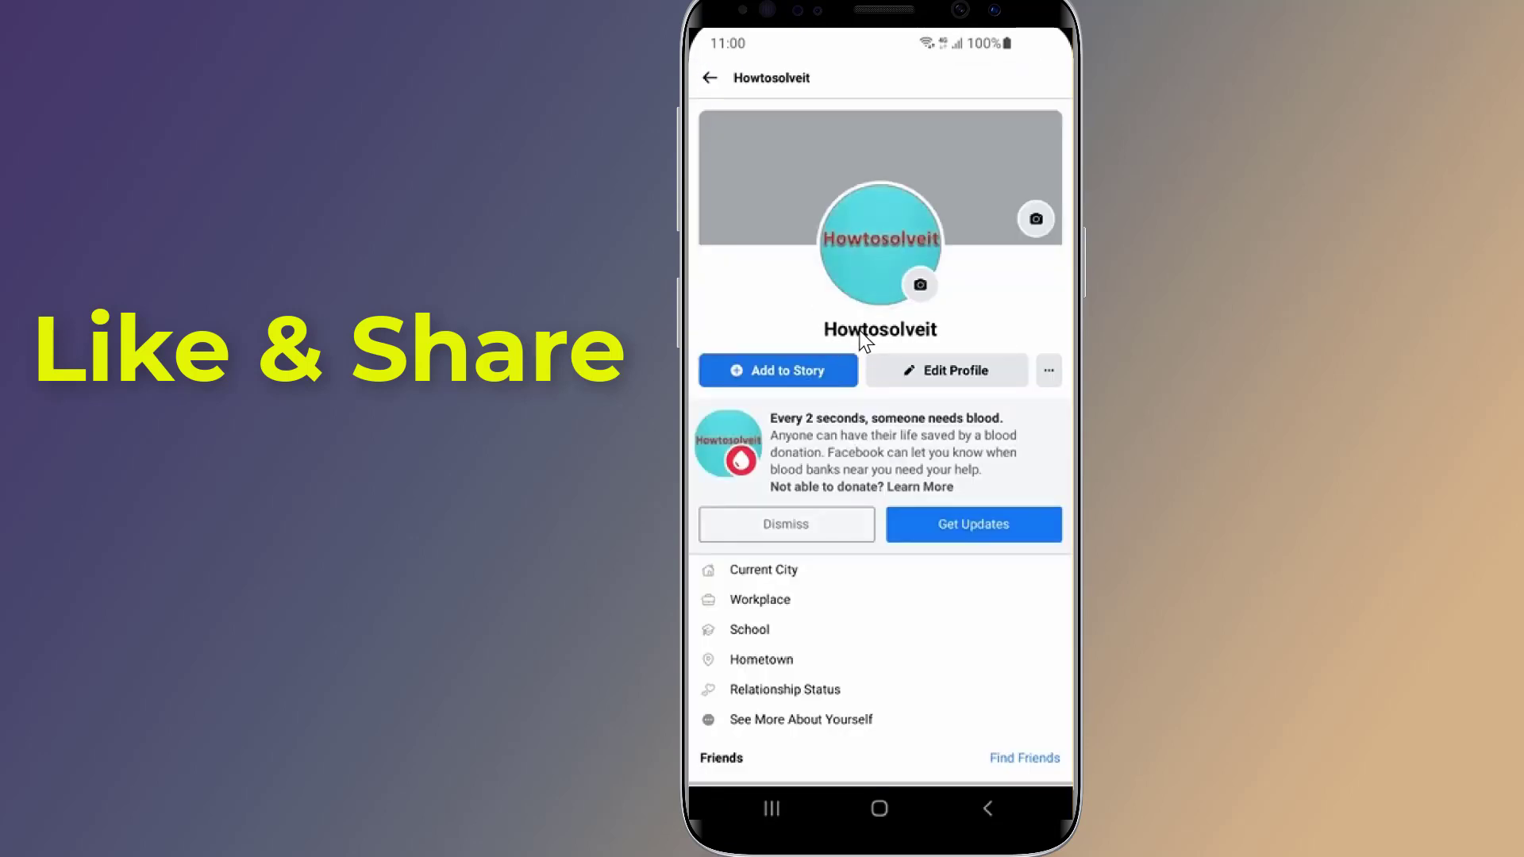
pyautogui.click(878, 808)
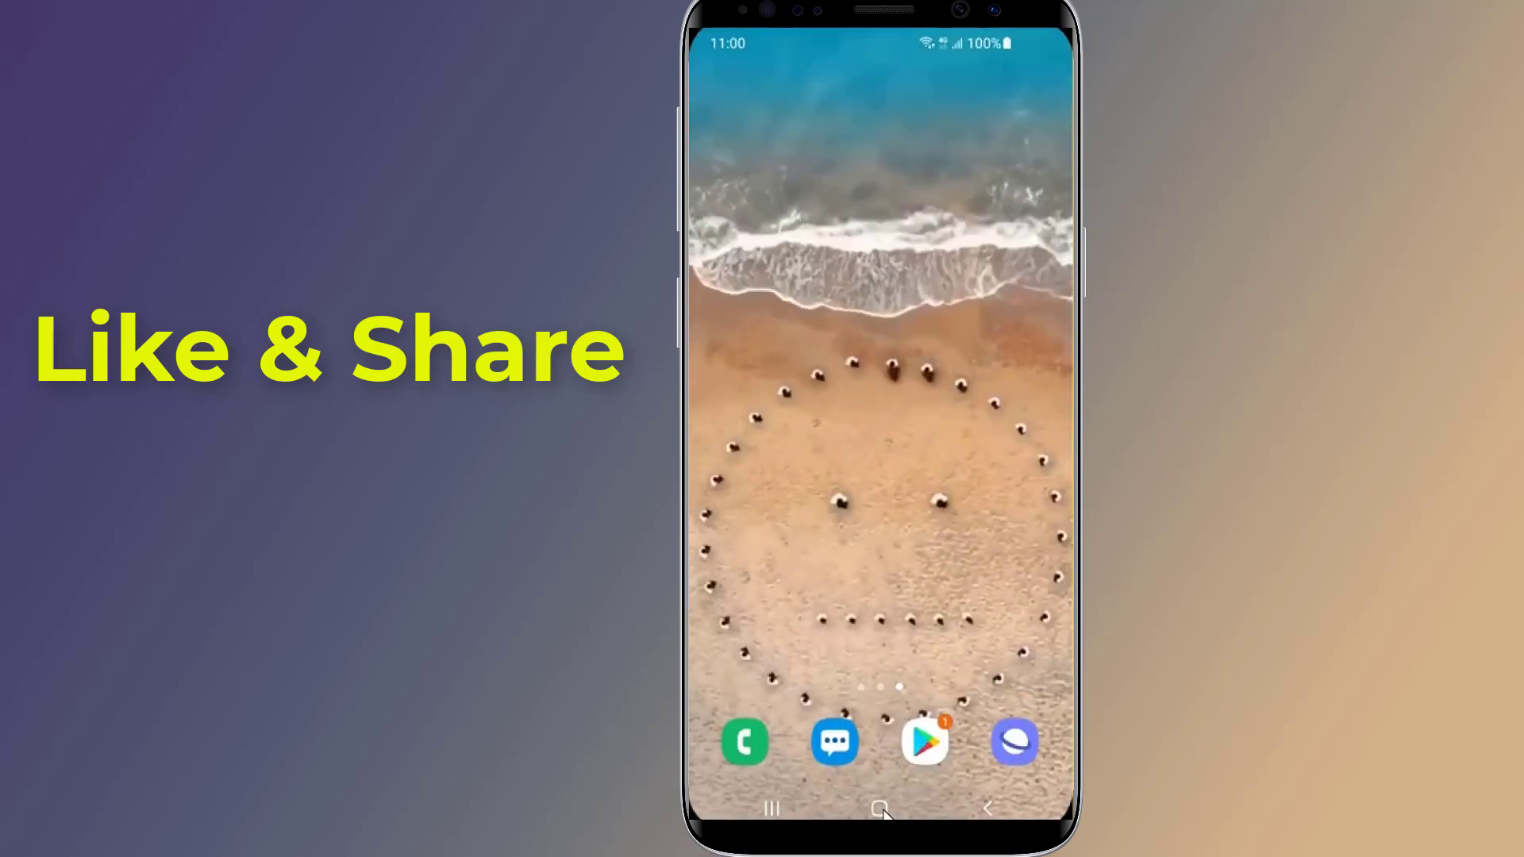